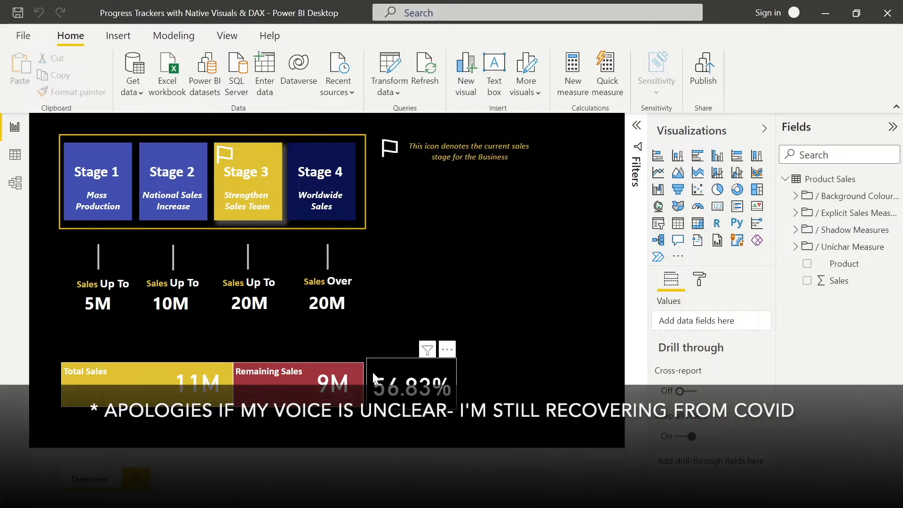
mouse_move(417, 328)
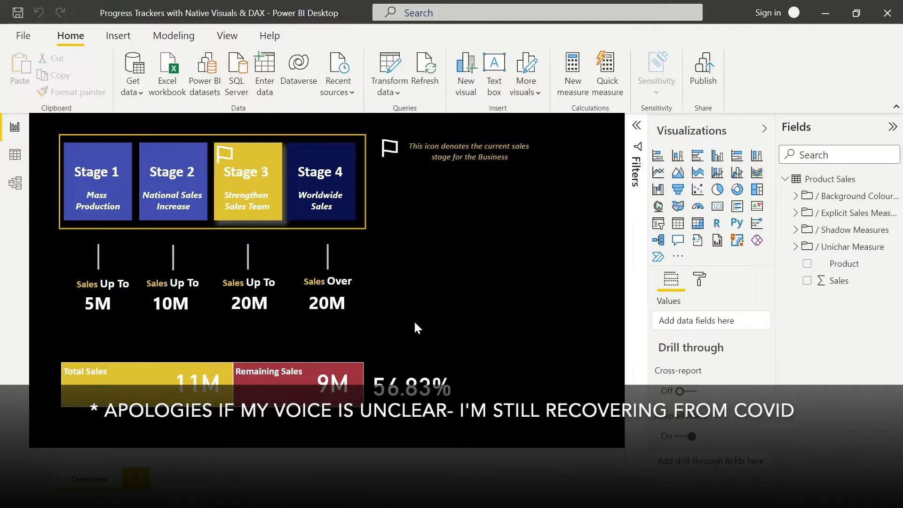
Step: Switch to Data view to see the Product Sales table and its measures
left_click(14, 154)
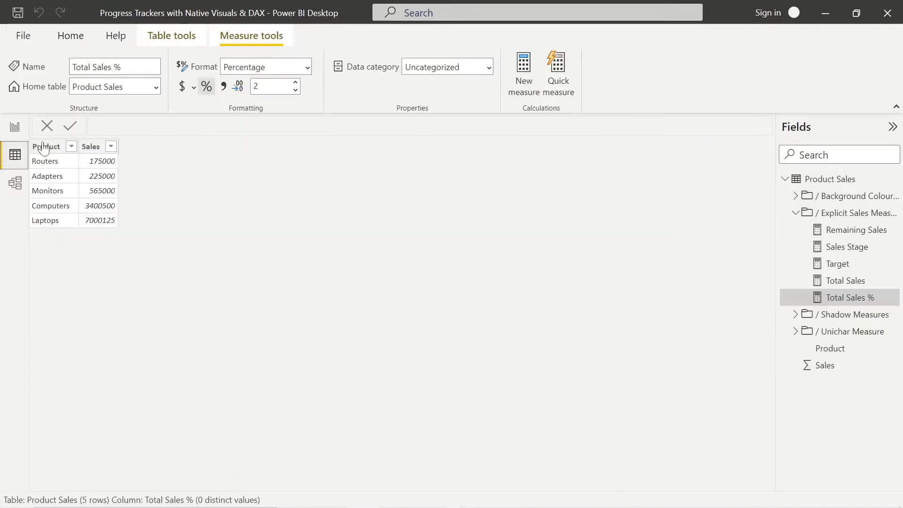
mouse_move(206, 174)
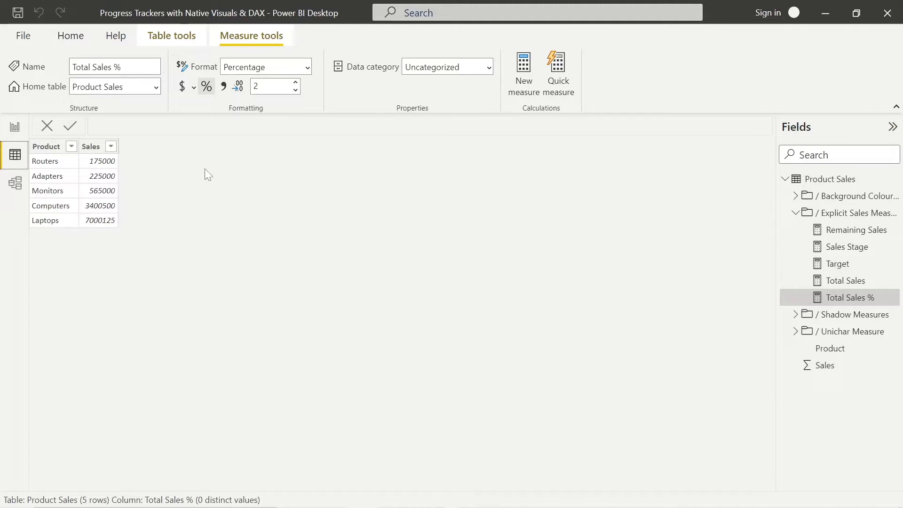
mouse_move(162, 236)
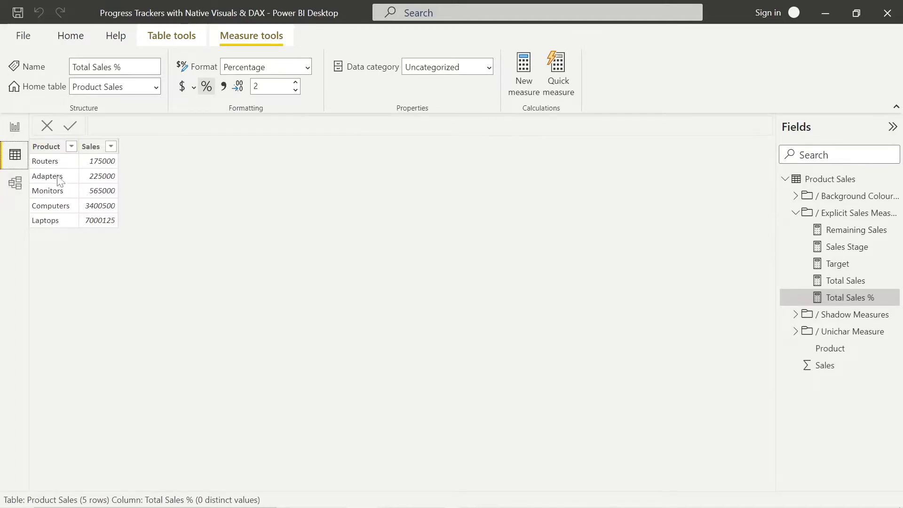
mouse_move(110, 194)
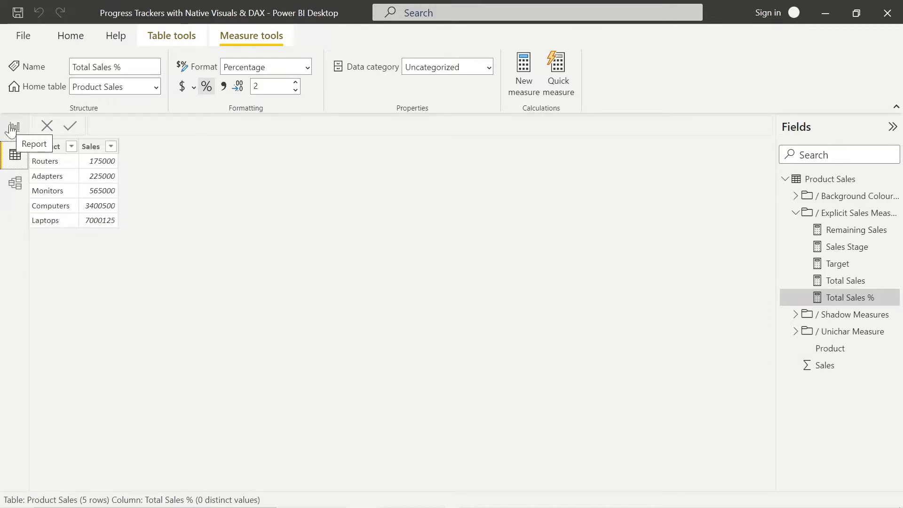
Step: Return to Report view and inspect the Target, Total Sales and Remaining Sales DAX formulas
left_click(13, 127)
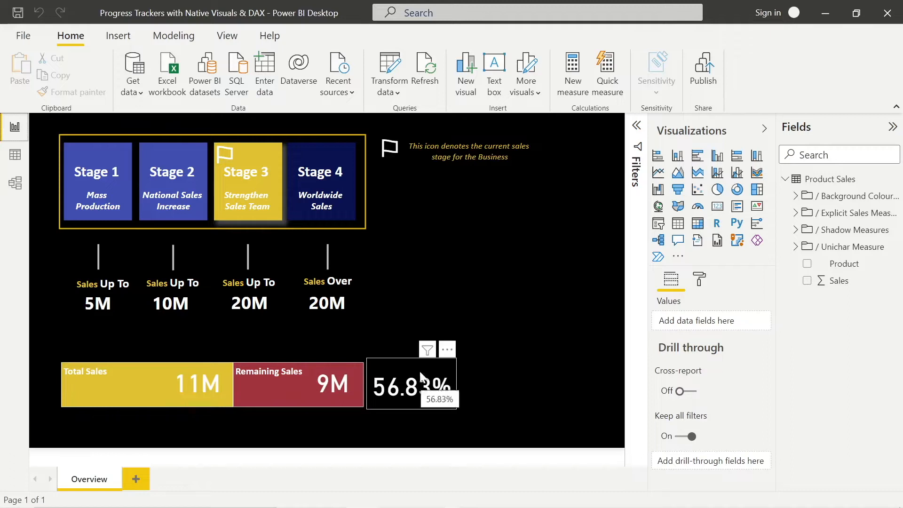
mouse_move(452, 314)
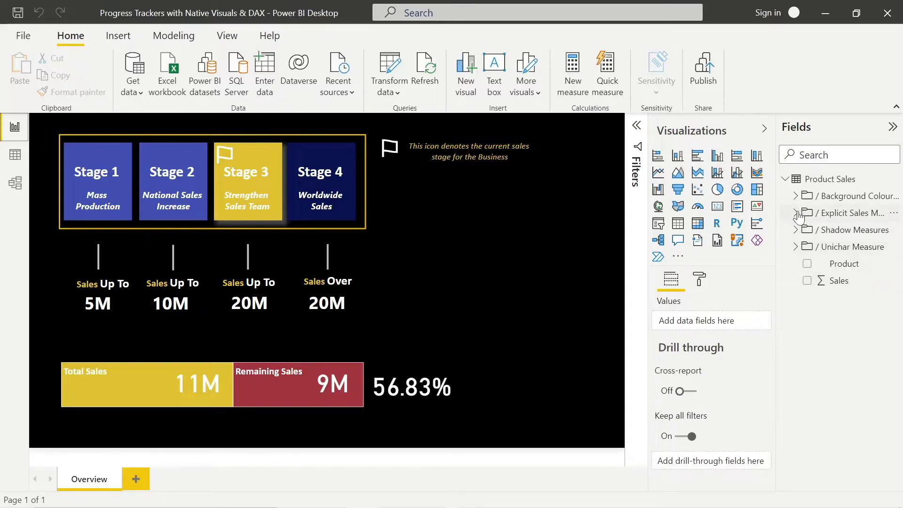
left_click(798, 213)
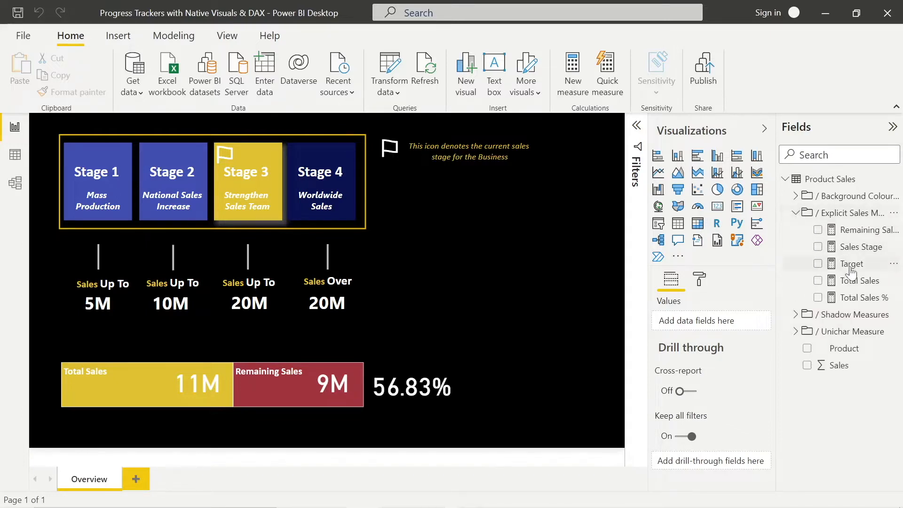
left_click(852, 264)
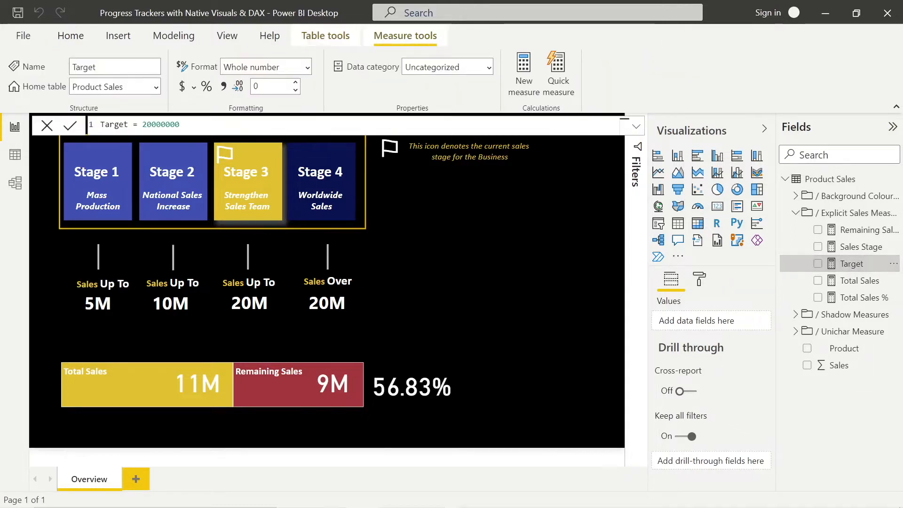
mouse_move(854, 264)
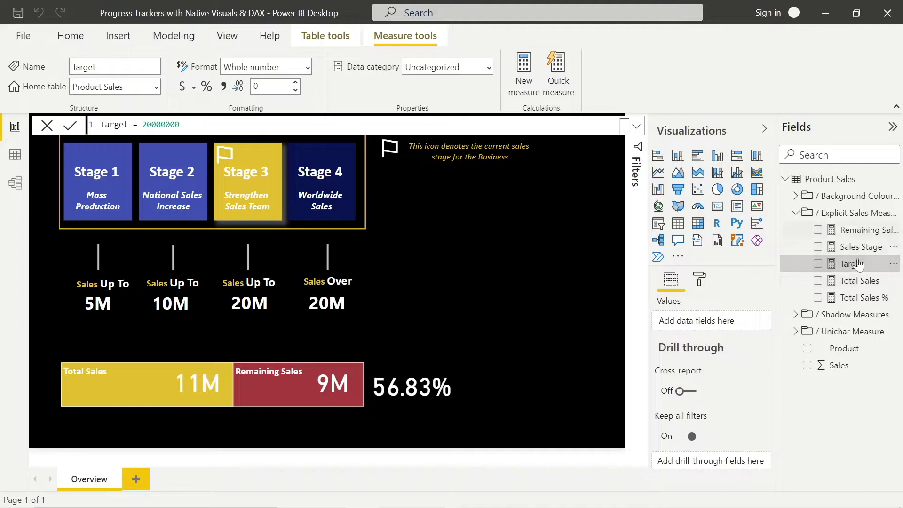
left_click(861, 280)
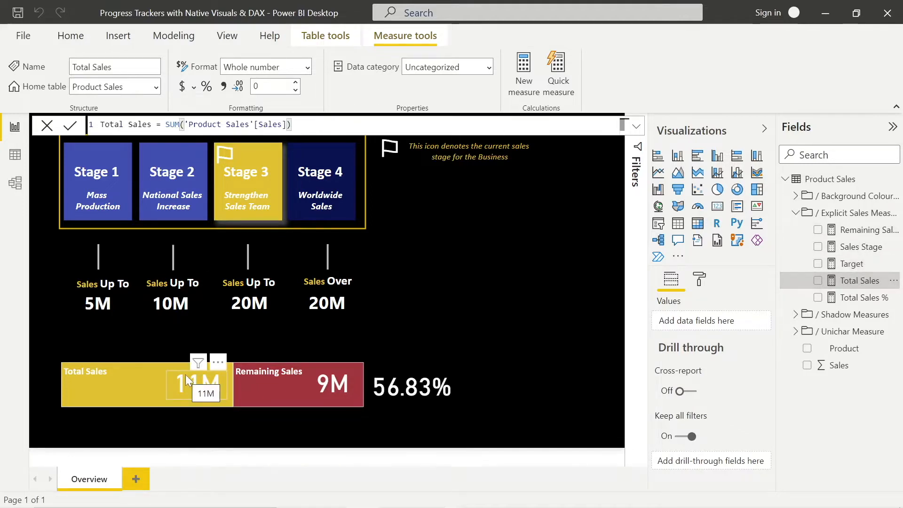
mouse_move(396, 300)
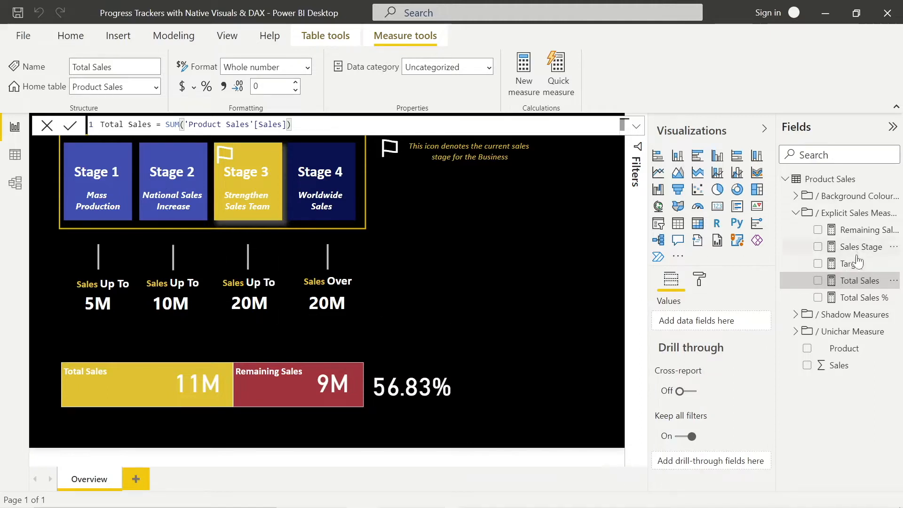
left_click(864, 229)
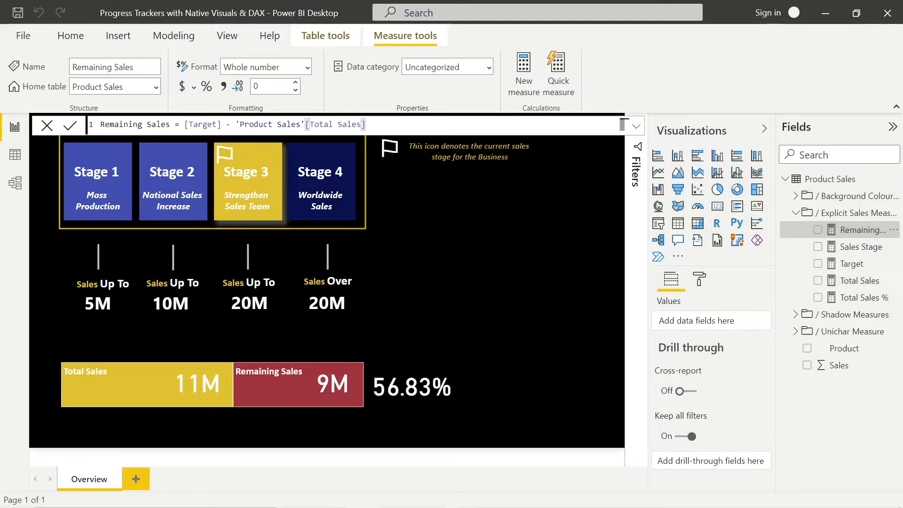
mouse_move(448, 315)
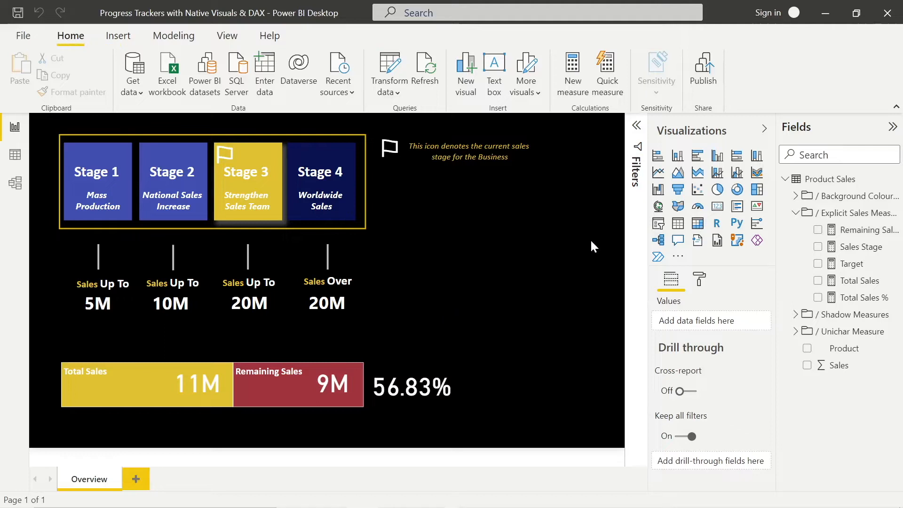
mouse_move(678, 224)
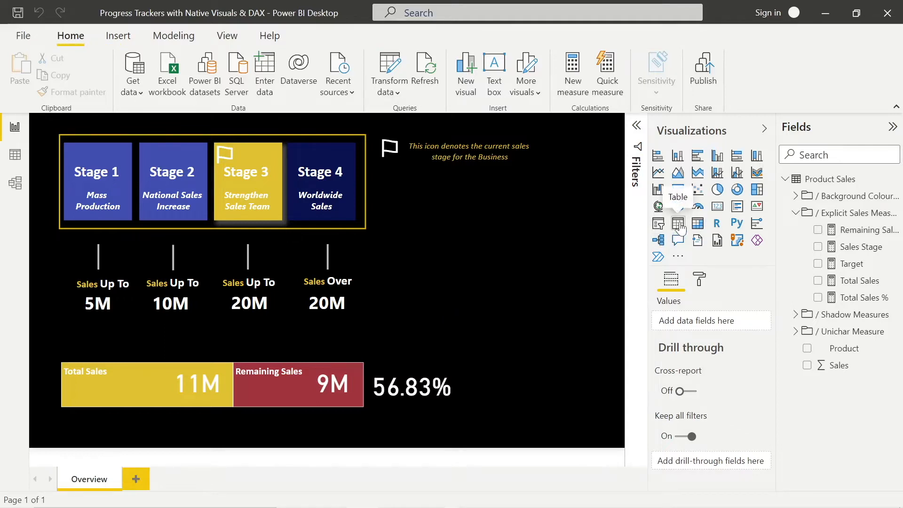
Step: Add a table visual showing Total Sales (11365625) and Remaining Sales (8634375)
left_click(677, 223)
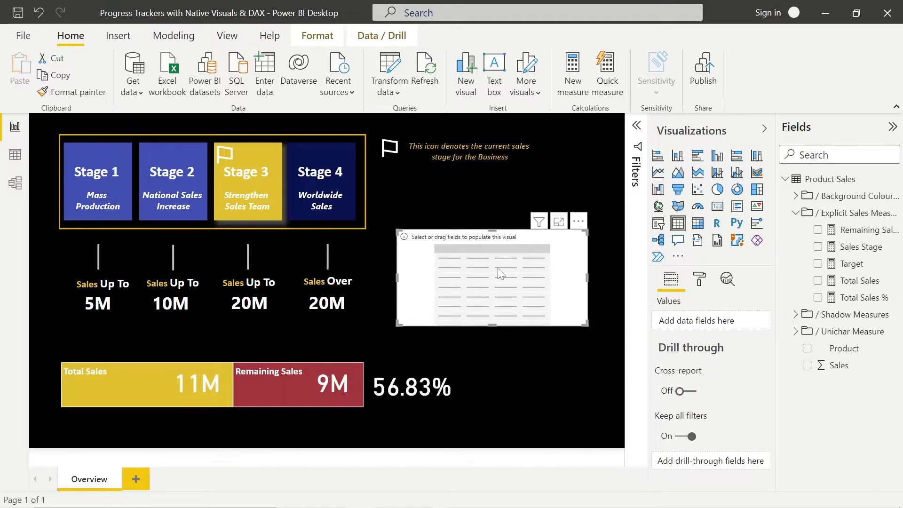
mouse_move(862, 283)
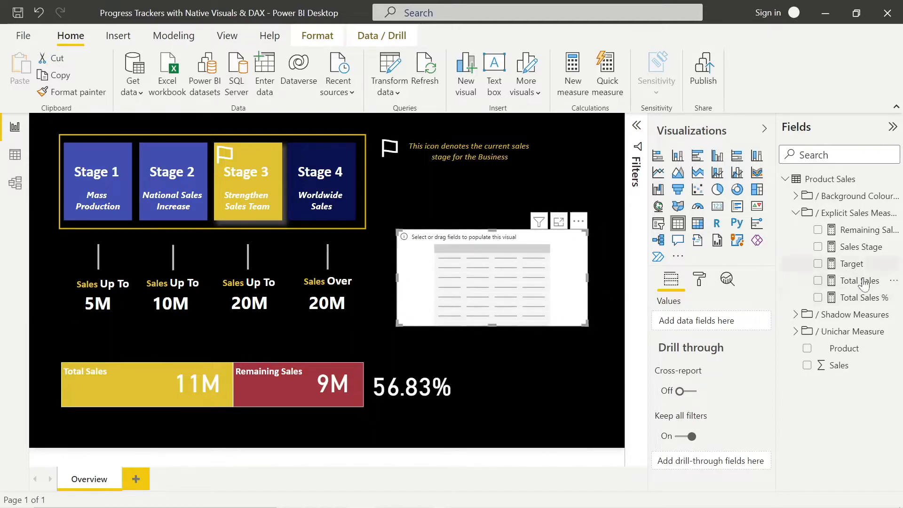
mouse_move(852, 263)
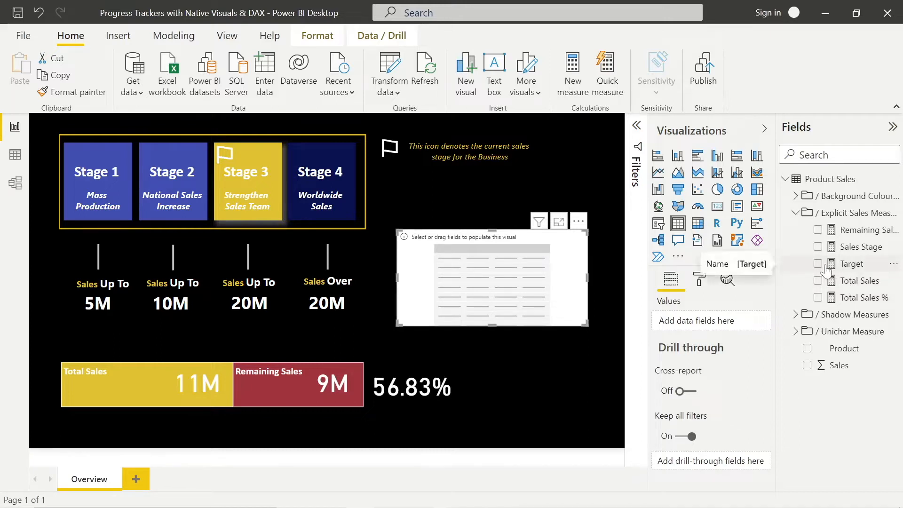
mouse_move(821, 282)
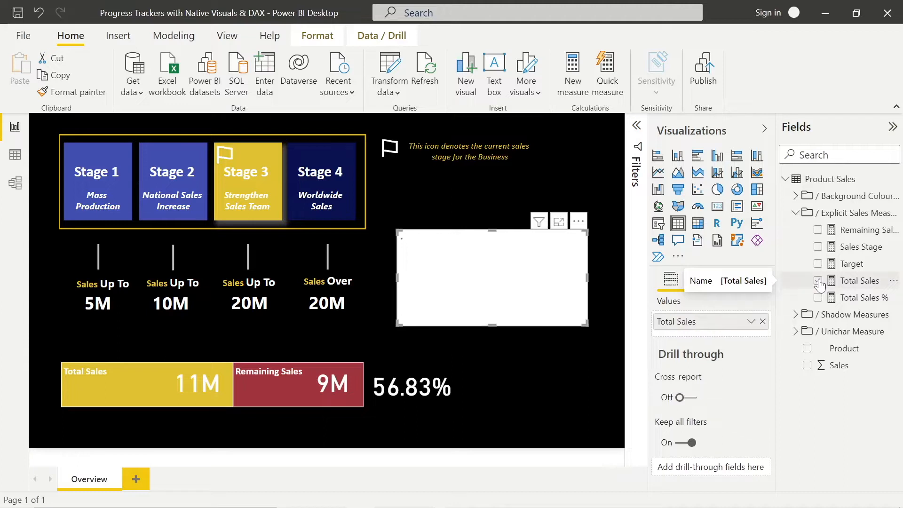
left_click(818, 281)
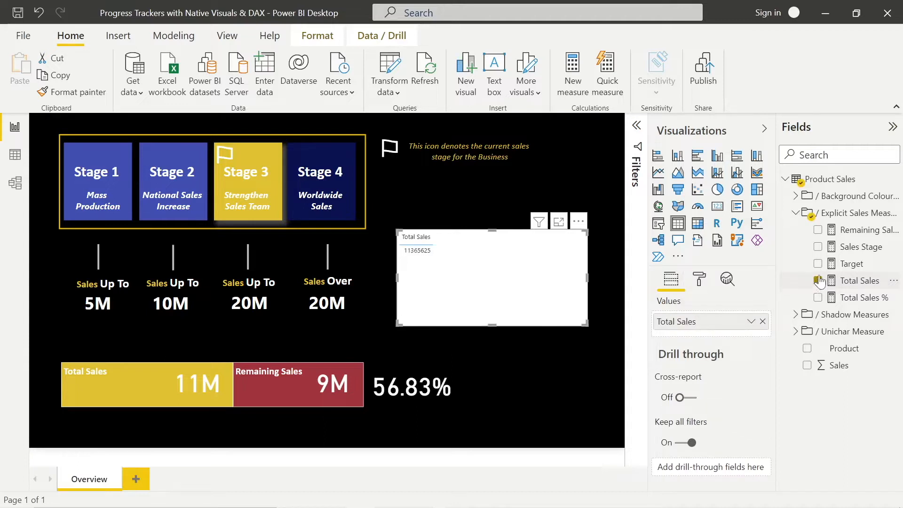
left_click(818, 229)
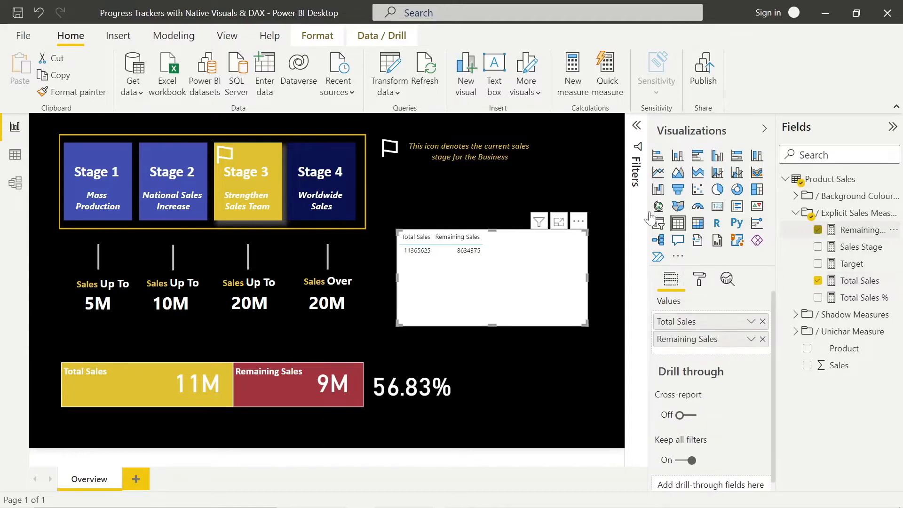
mouse_move(457, 237)
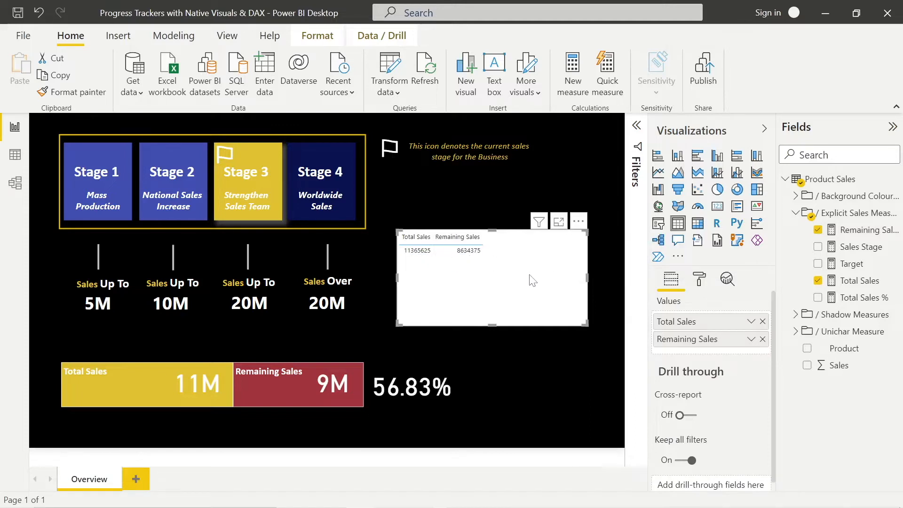
mouse_move(757, 190)
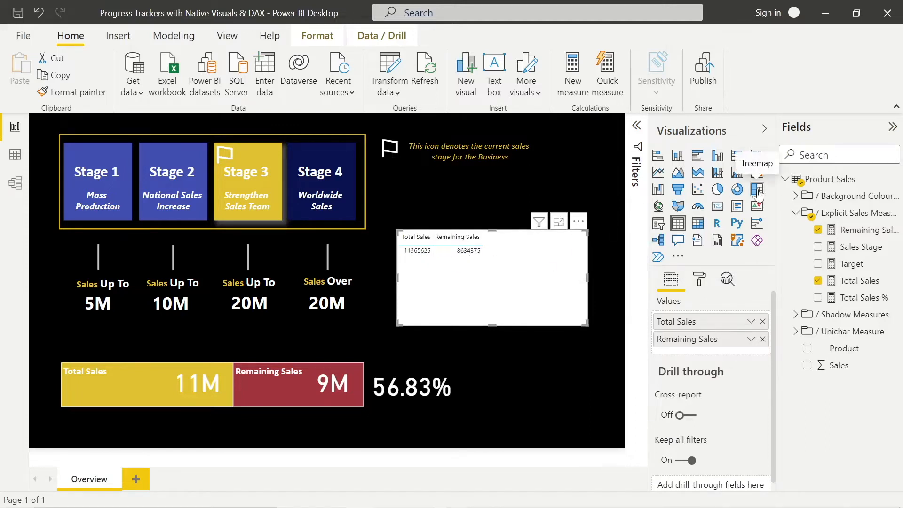
Step: Convert the table to a treemap, hide its labels and background, then remove it
left_click(757, 190)
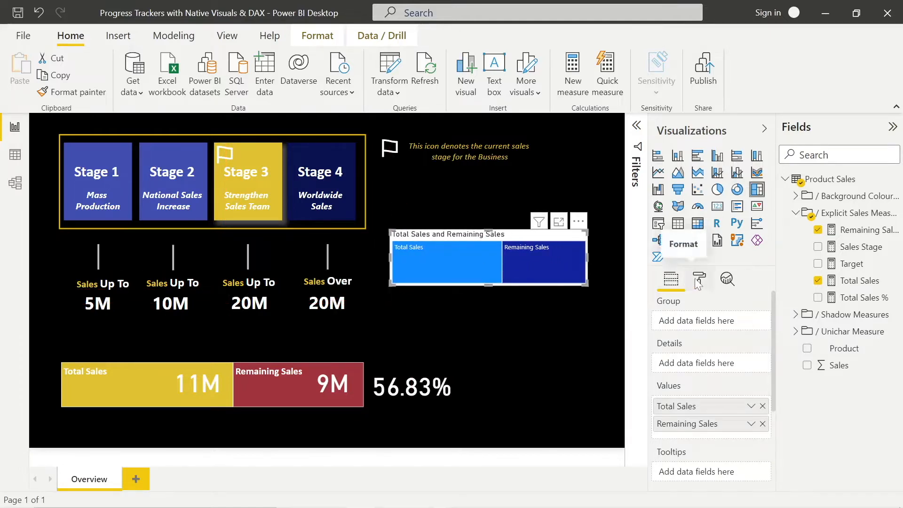
left_click(698, 279)
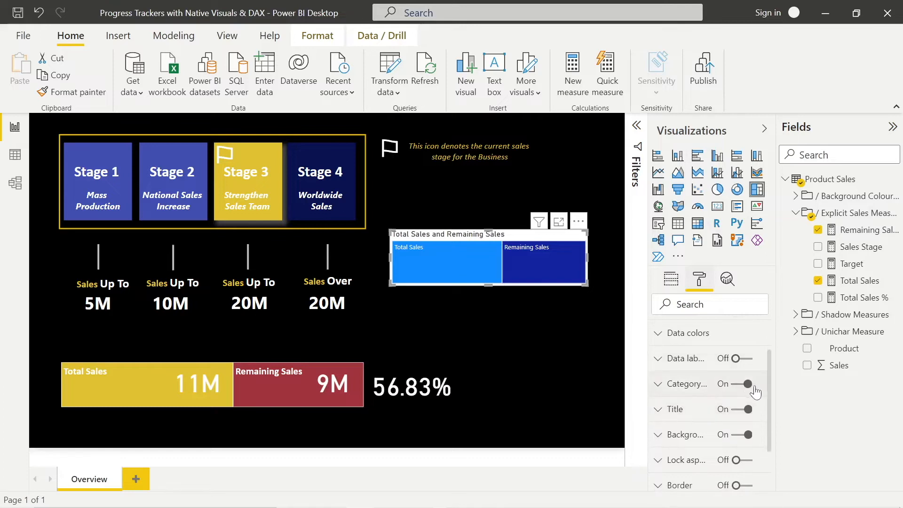
left_click(749, 384)
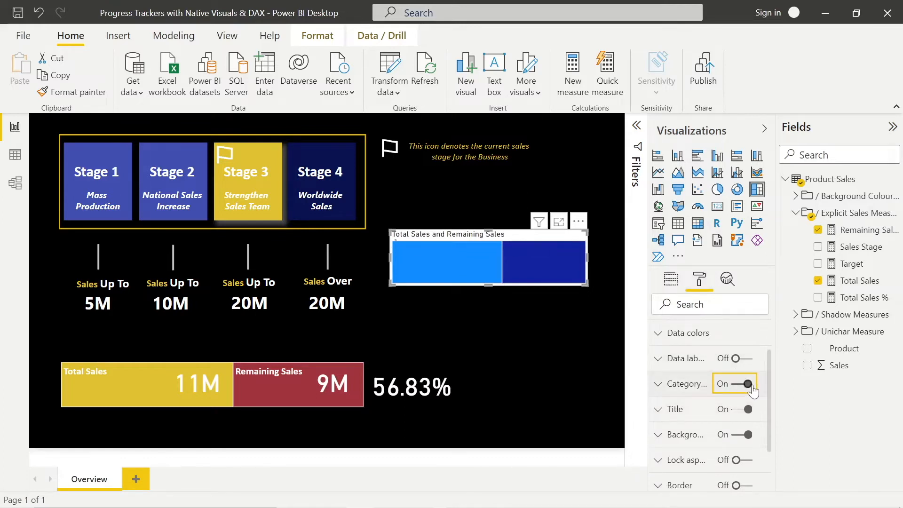
left_click(747, 383)
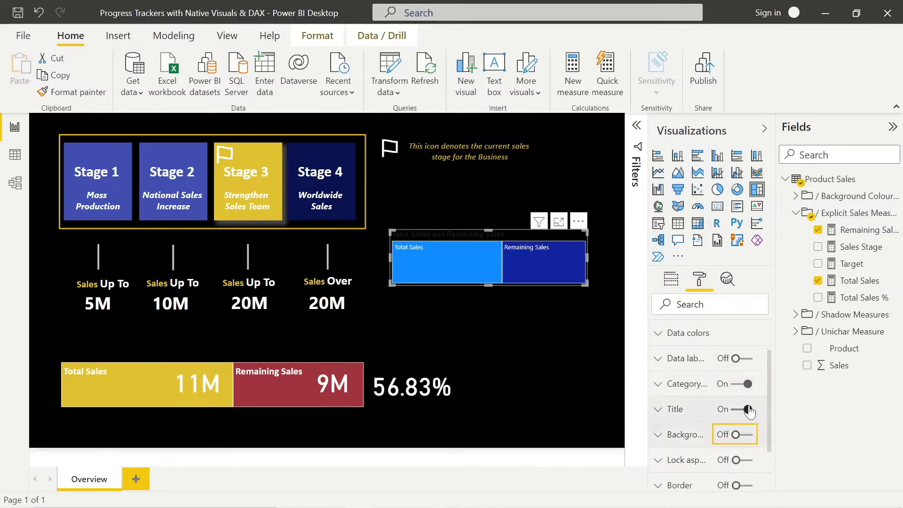
left_click(748, 409)
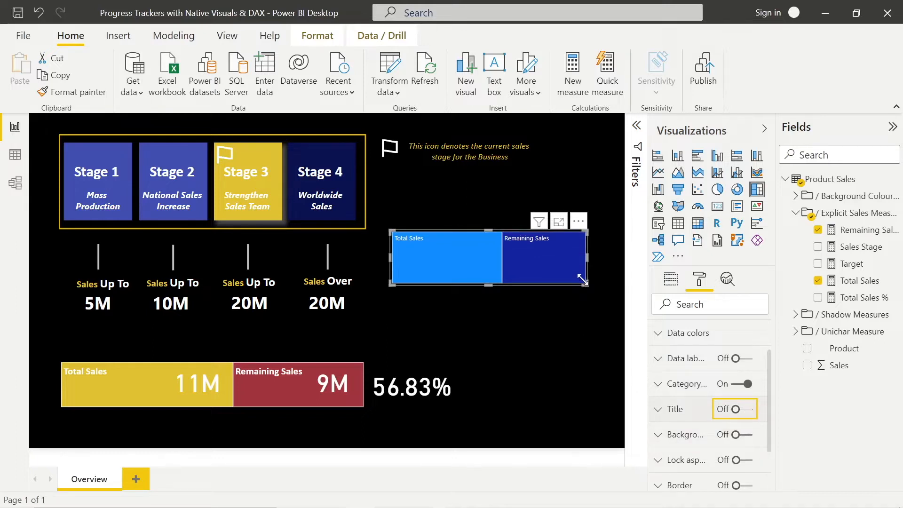
mouse_move(387, 286)
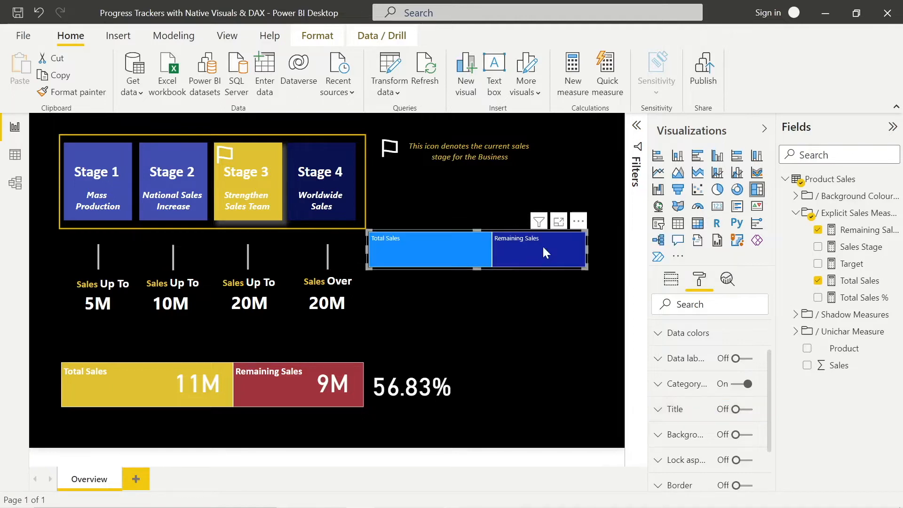
left_click(578, 221)
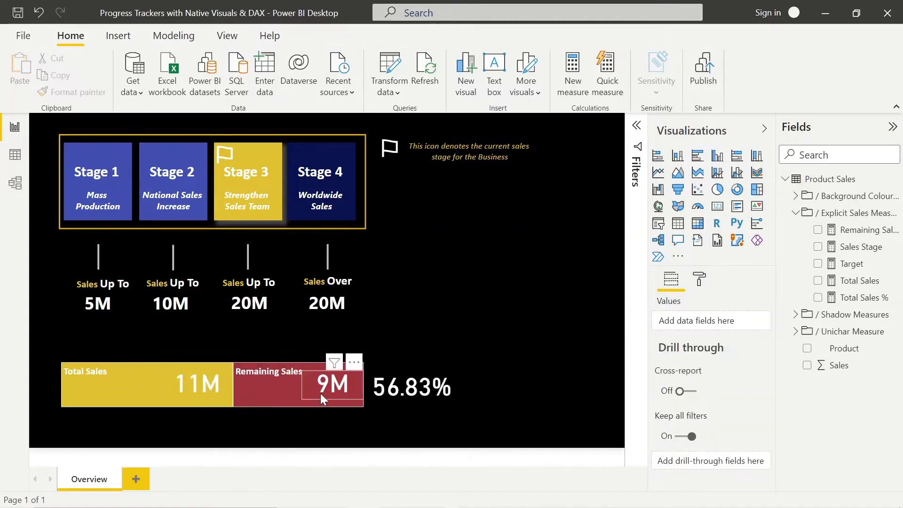
mouse_move(418, 398)
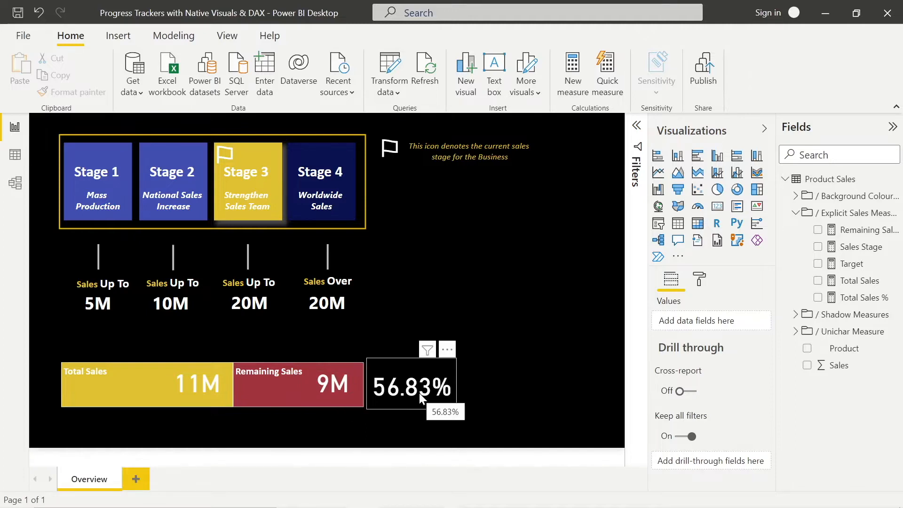
Step: Deselect visuals and collapse the Explicit Sales Measures folder in the Fields pane
left_click(411, 383)
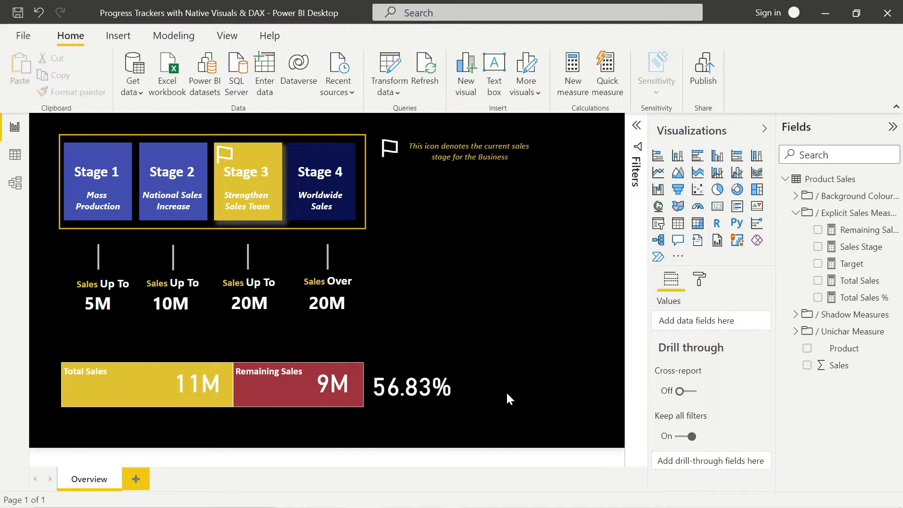
mouse_move(64, 356)
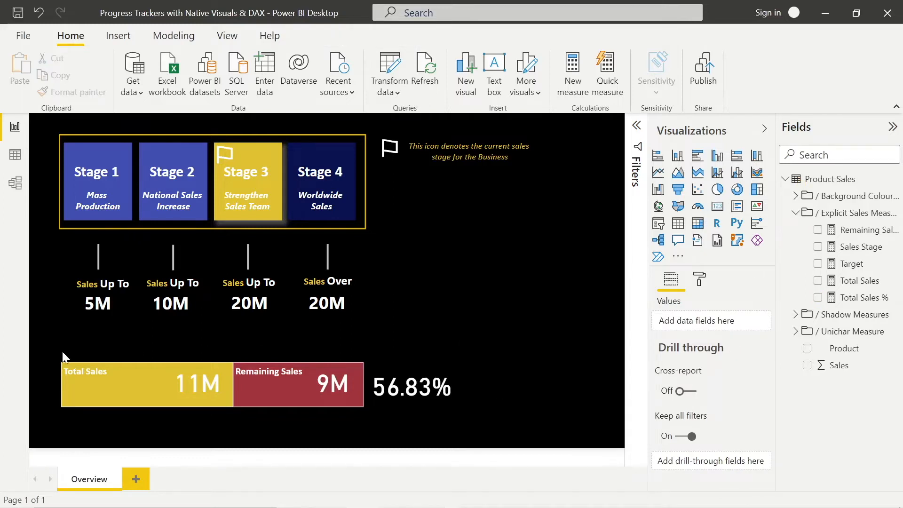
mouse_move(340, 351)
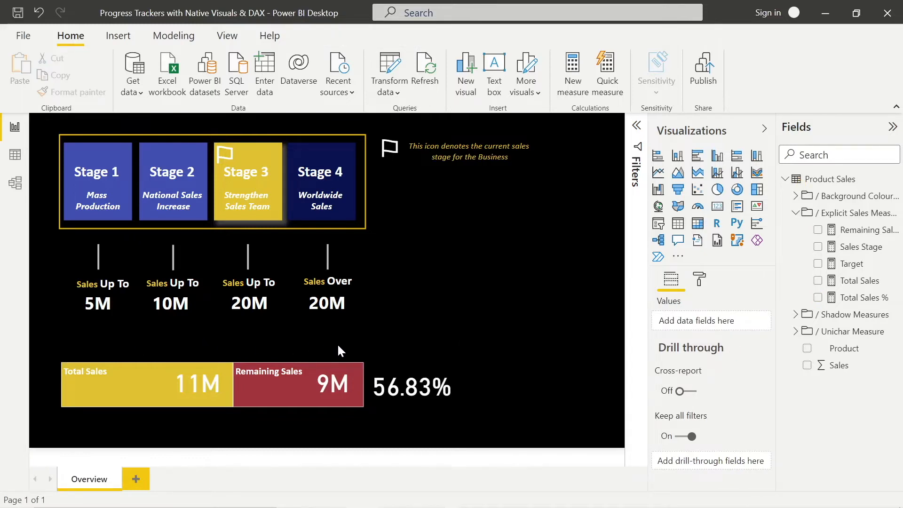
mouse_move(492, 346)
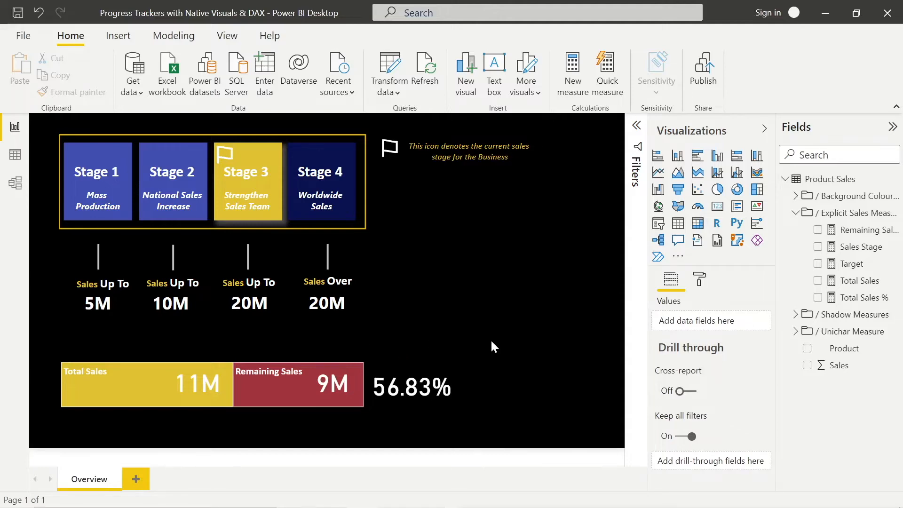
left_click(783, 212)
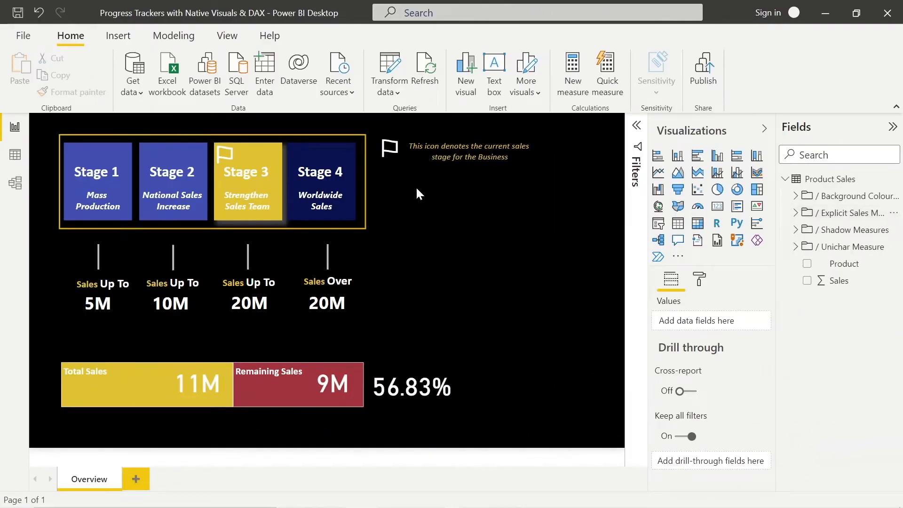
left_click(248, 181)
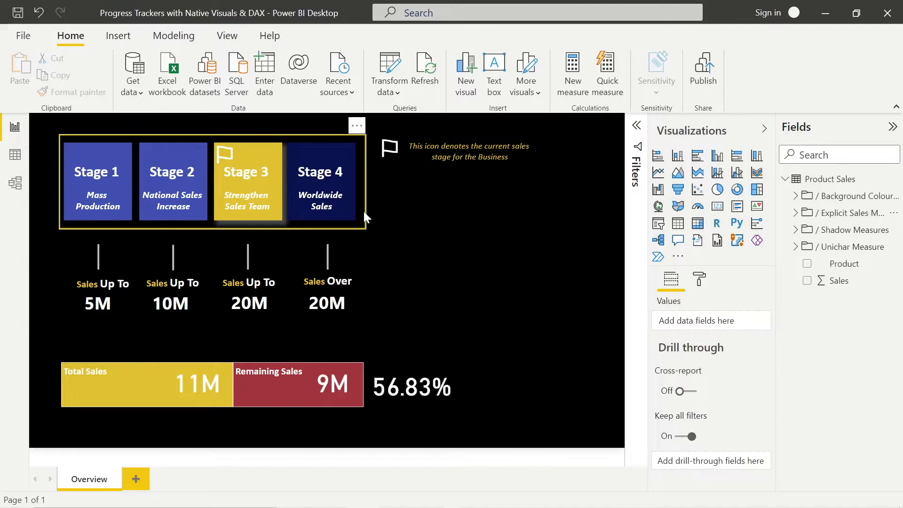
left_click(248, 182)
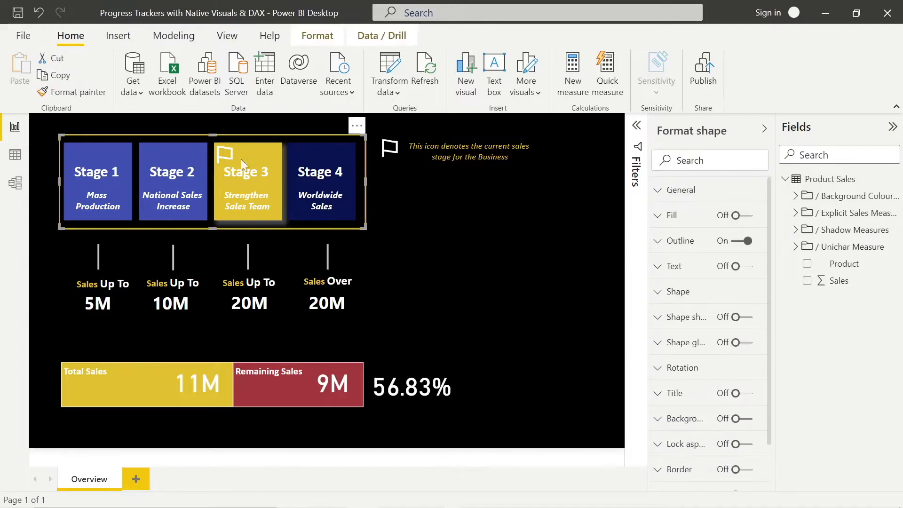
left_click(118, 36)
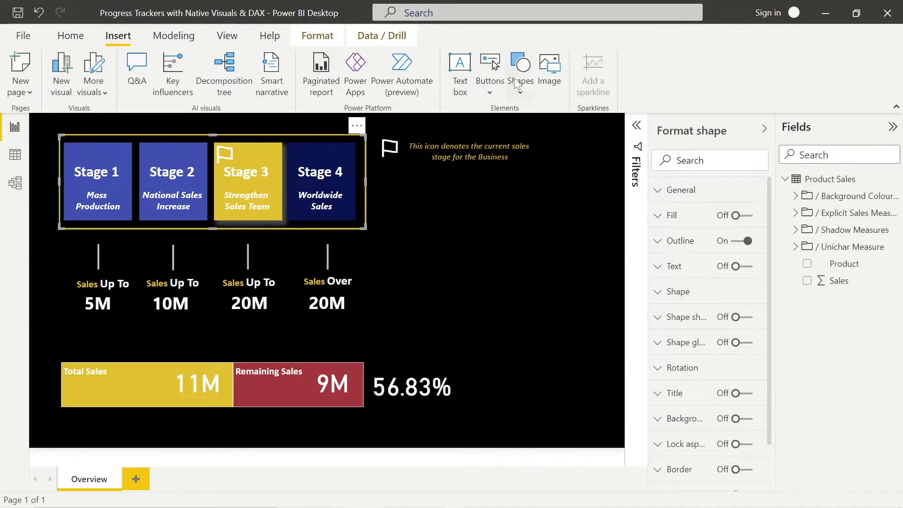
left_click(519, 66)
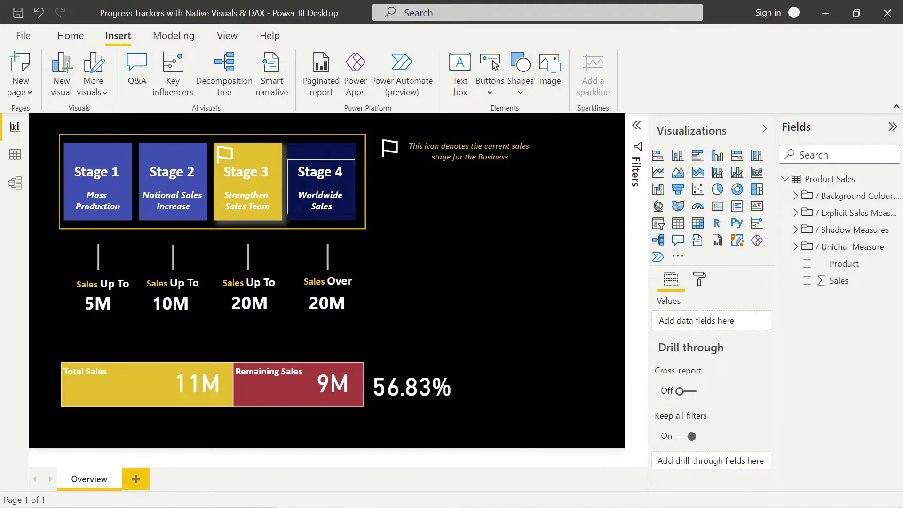
left_click(320, 181)
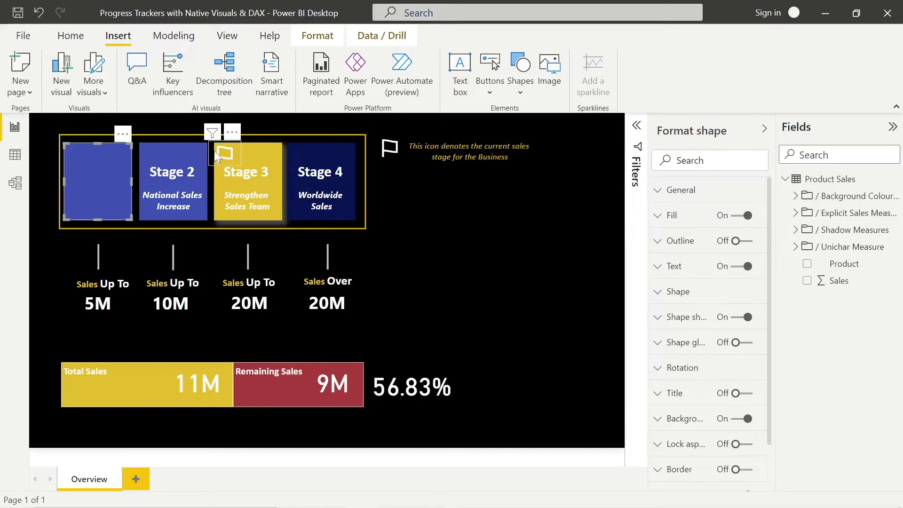
left_click(400, 210)
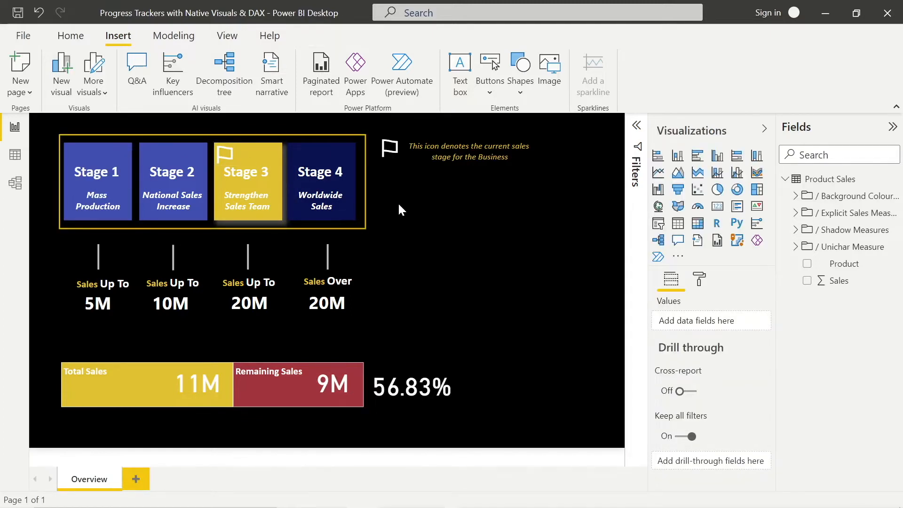
left_click(321, 182)
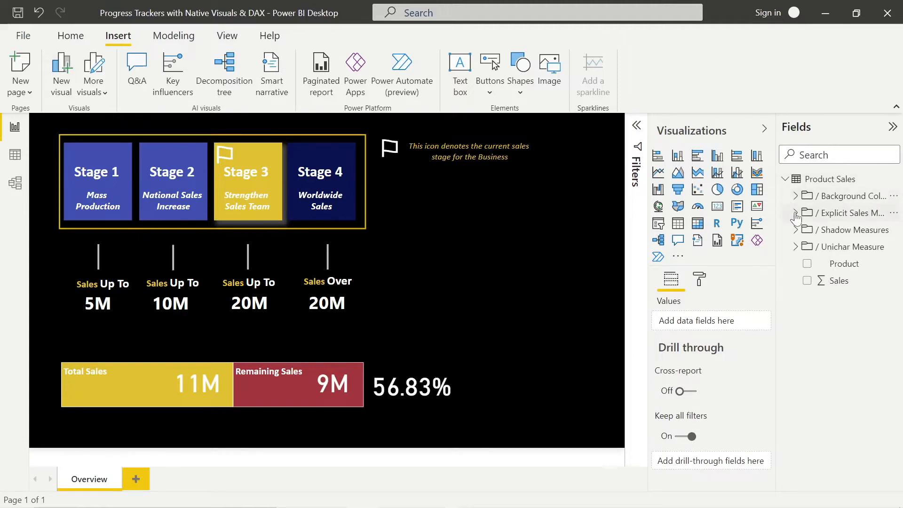
left_click(796, 213)
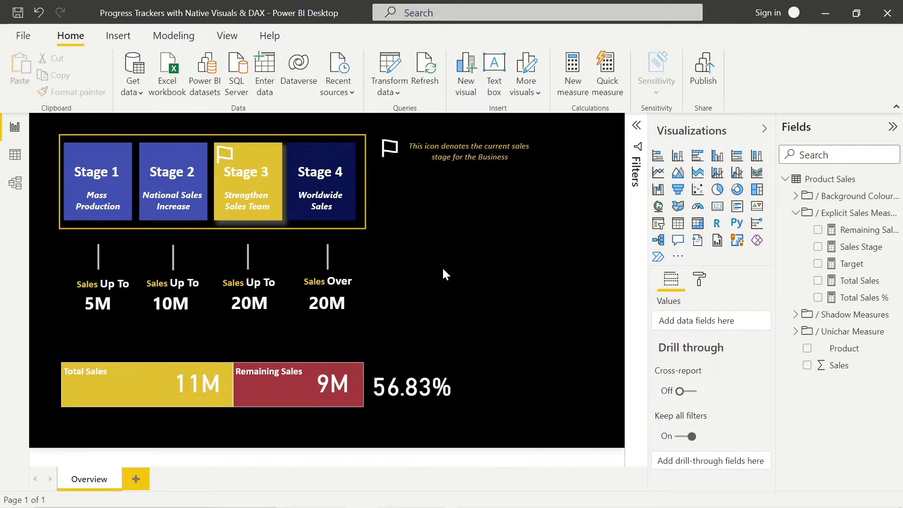
left_click(321, 181)
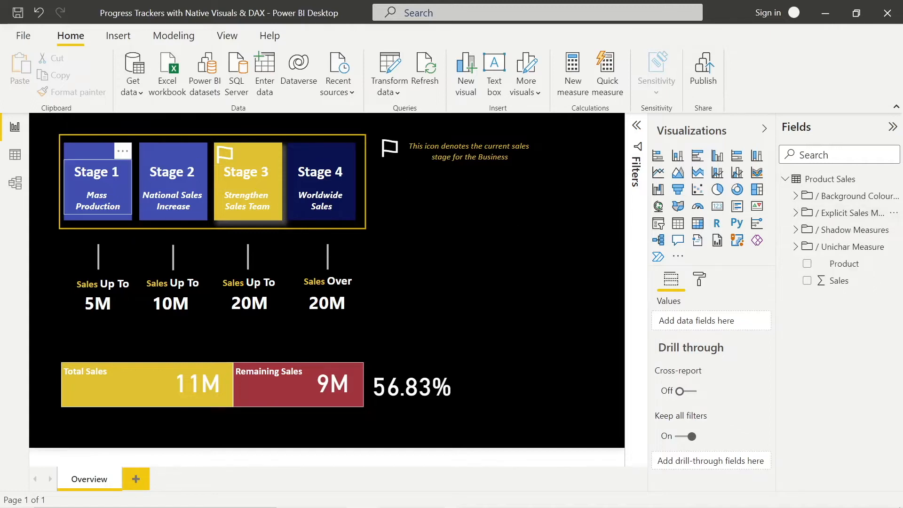
Step: Select the Stage 1 shape and expand Background Colour Measures, showing its four measures
left_click(97, 182)
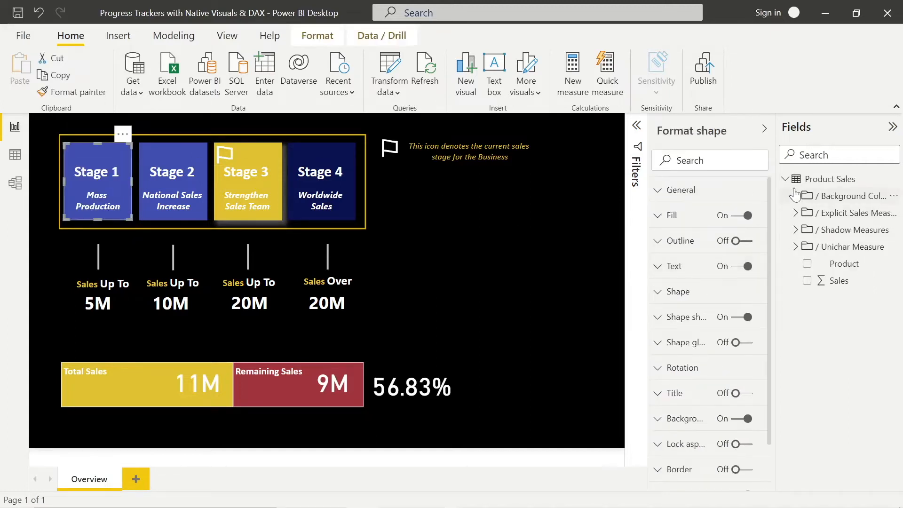
left_click(796, 196)
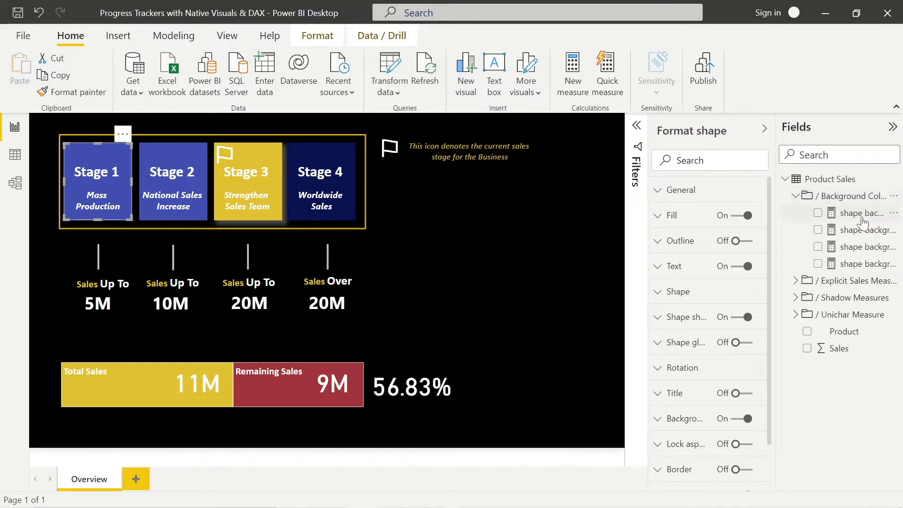
left_click(862, 212)
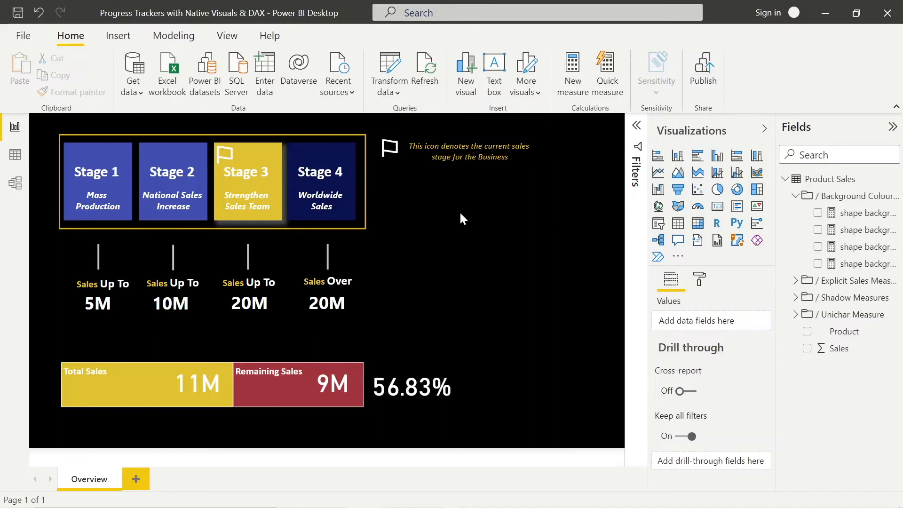
mouse_move(441, 167)
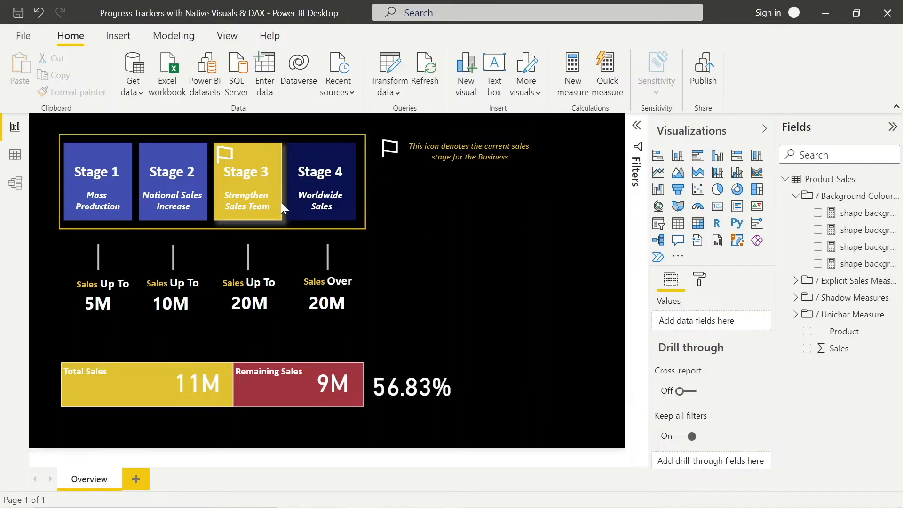
left_click(248, 182)
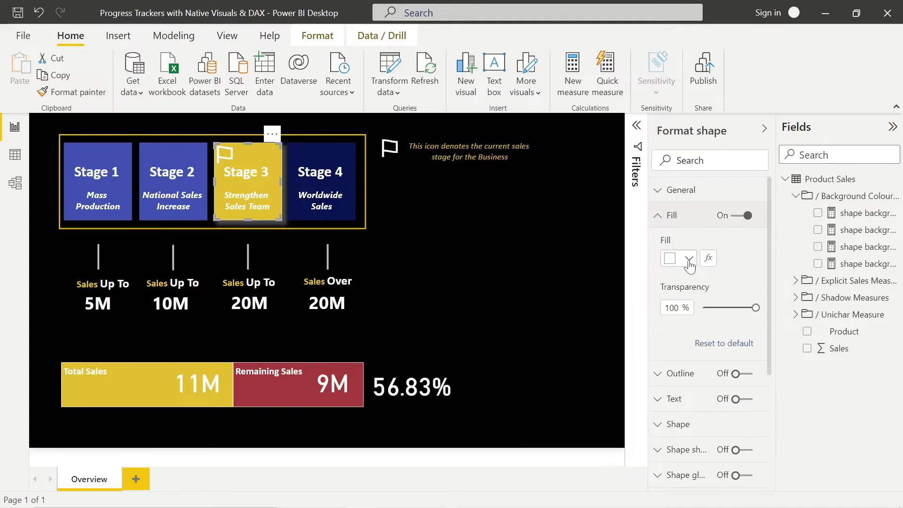
mouse_move(708, 233)
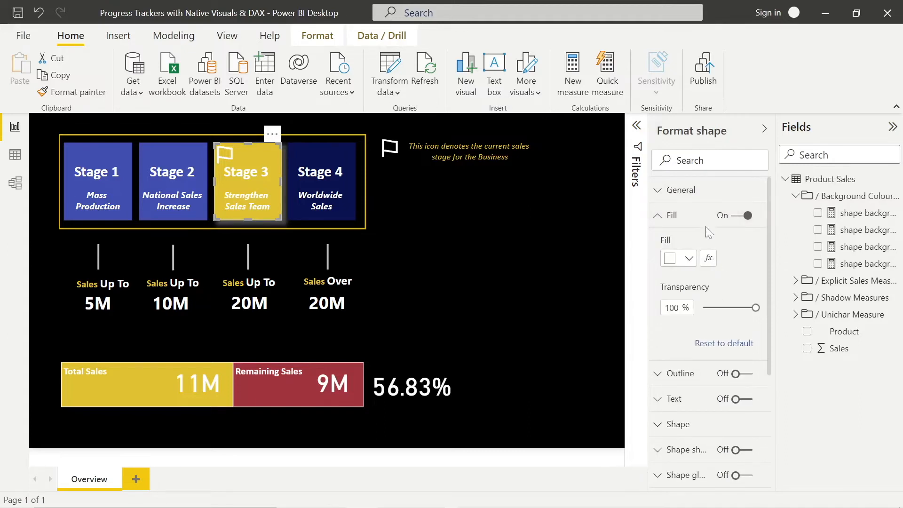
left_click(708, 258)
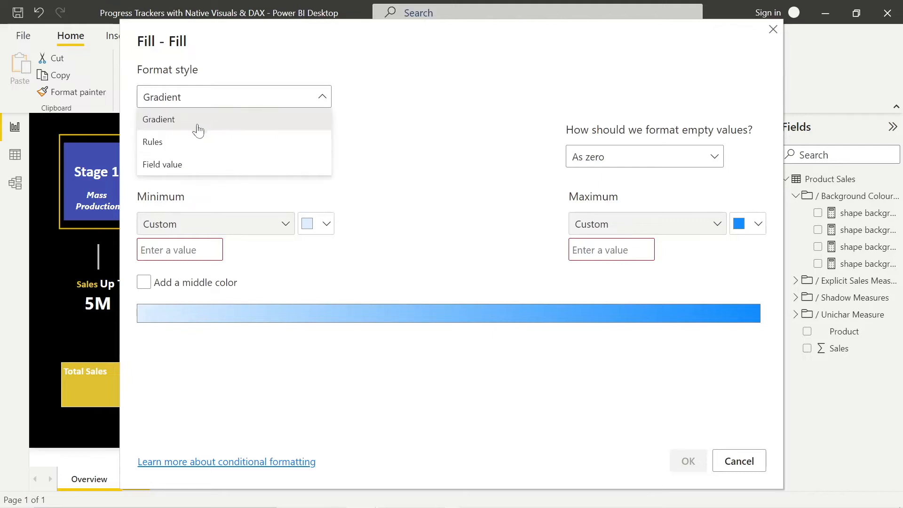
left_click(162, 165)
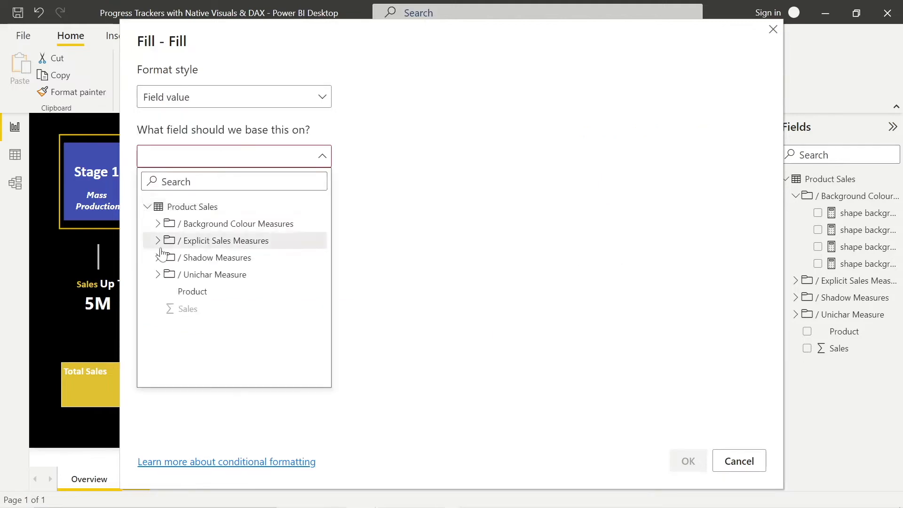
left_click(157, 224)
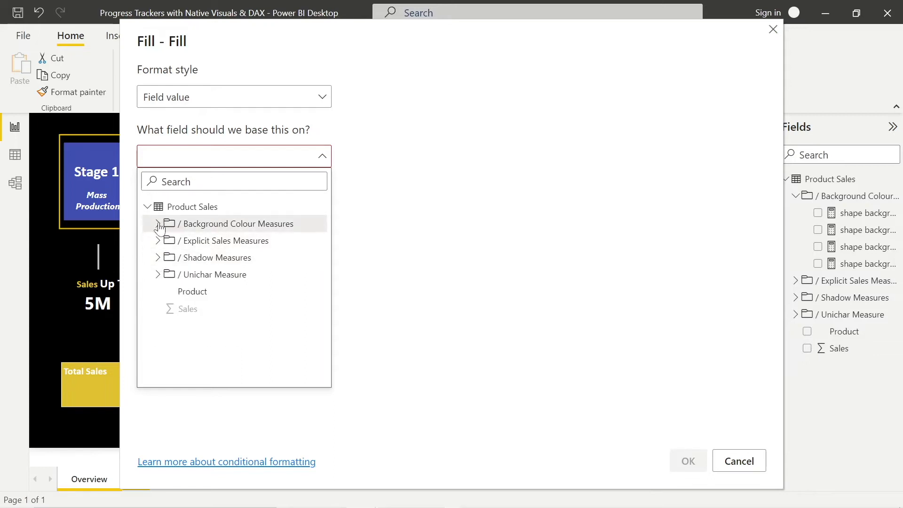
left_click(739, 460)
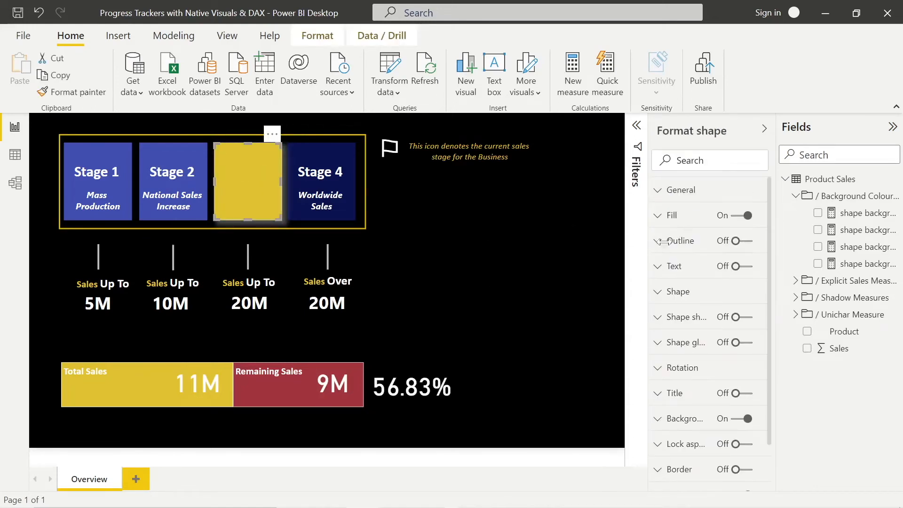
left_click(672, 215)
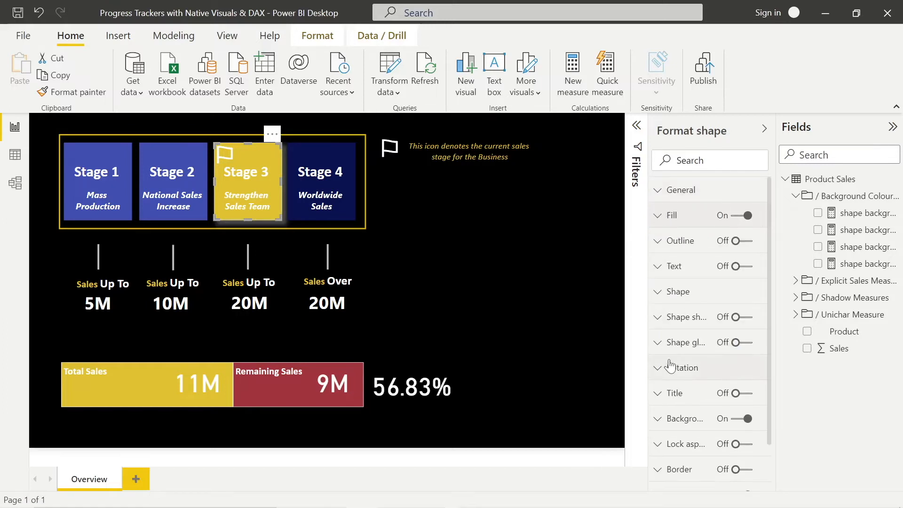
left_click(683, 301)
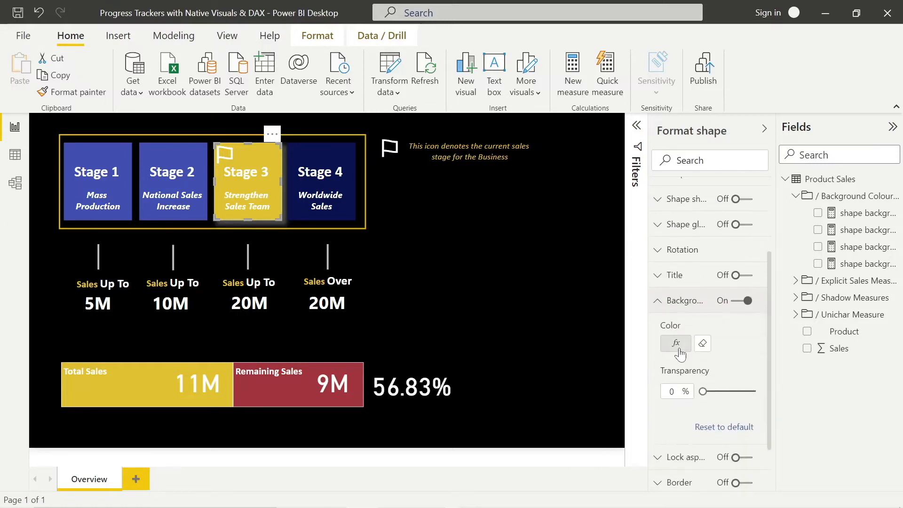
left_click(675, 343)
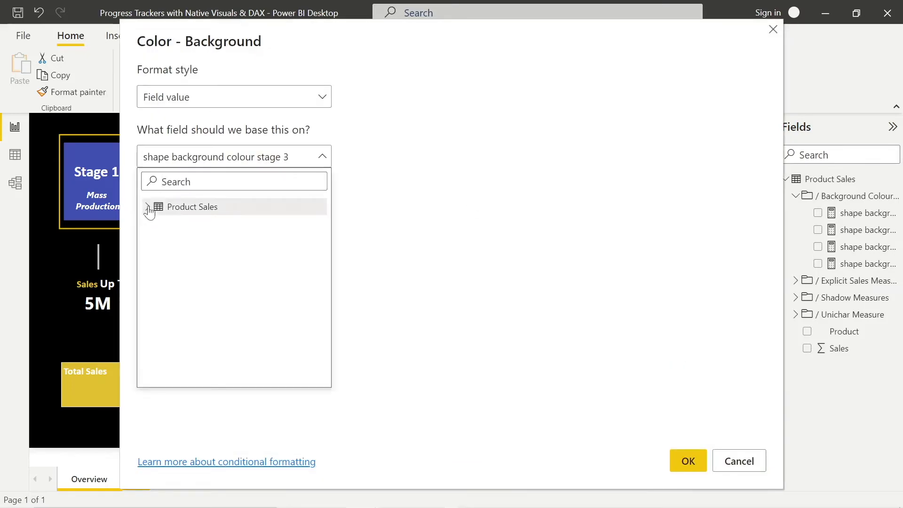
left_click(148, 207)
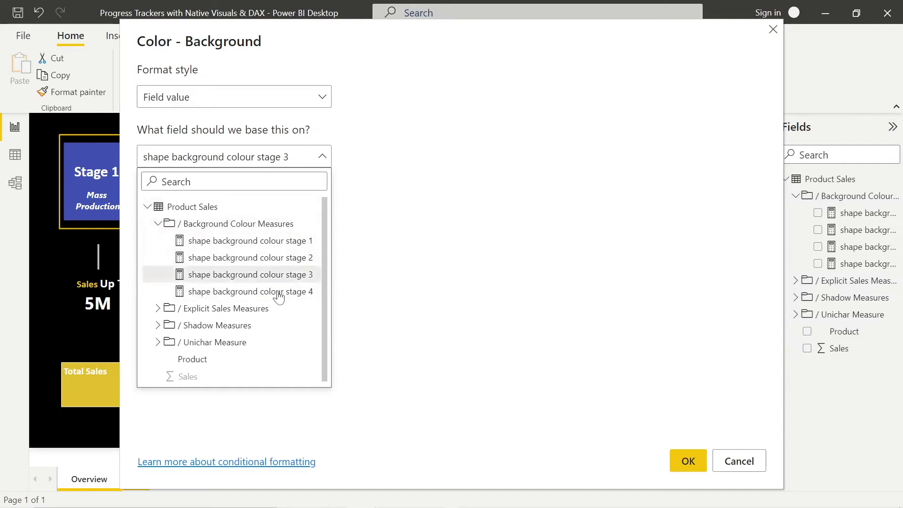
left_click(686, 461)
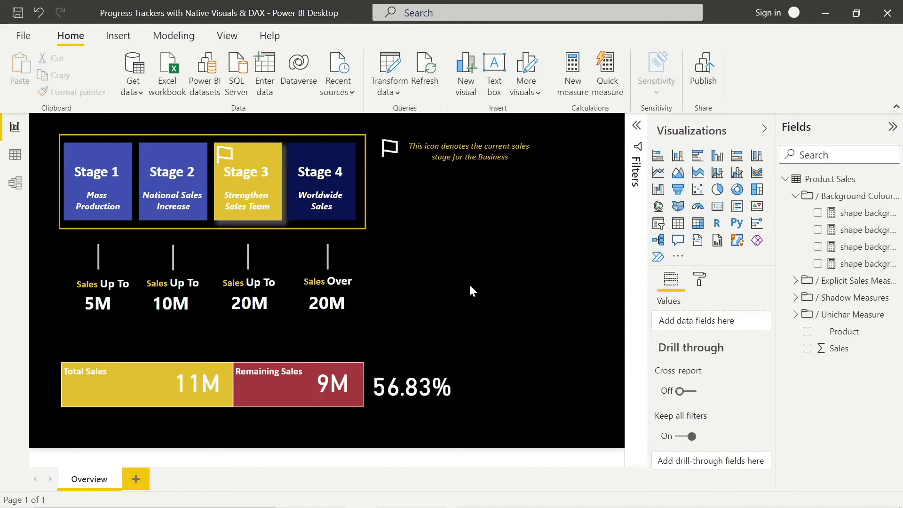
mouse_move(413, 221)
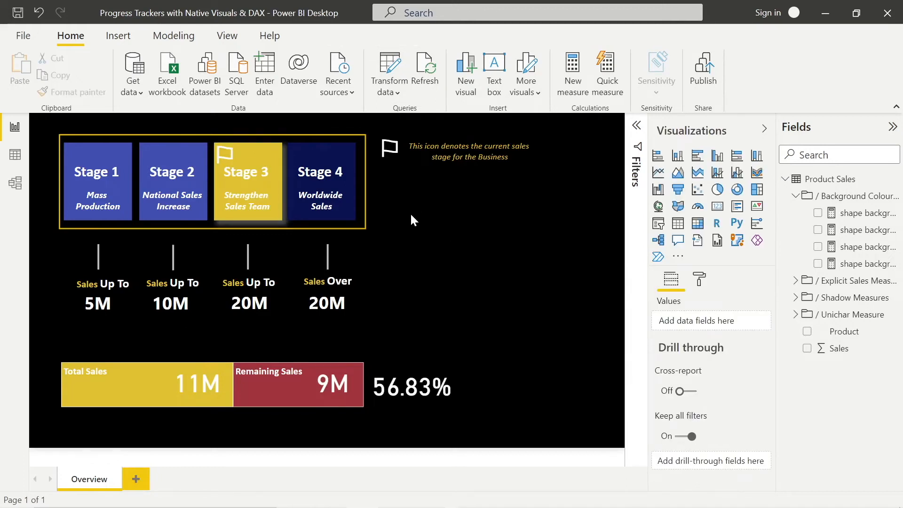
left_click(282, 224)
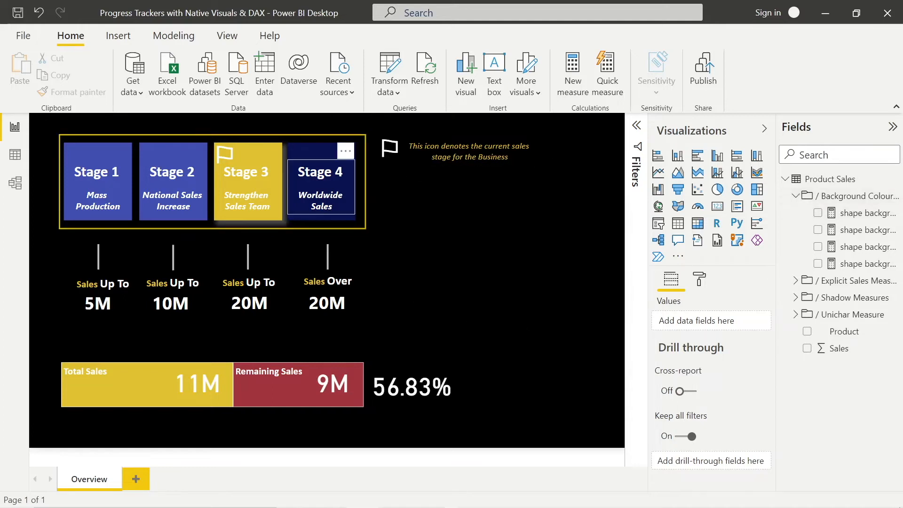
left_click(321, 188)
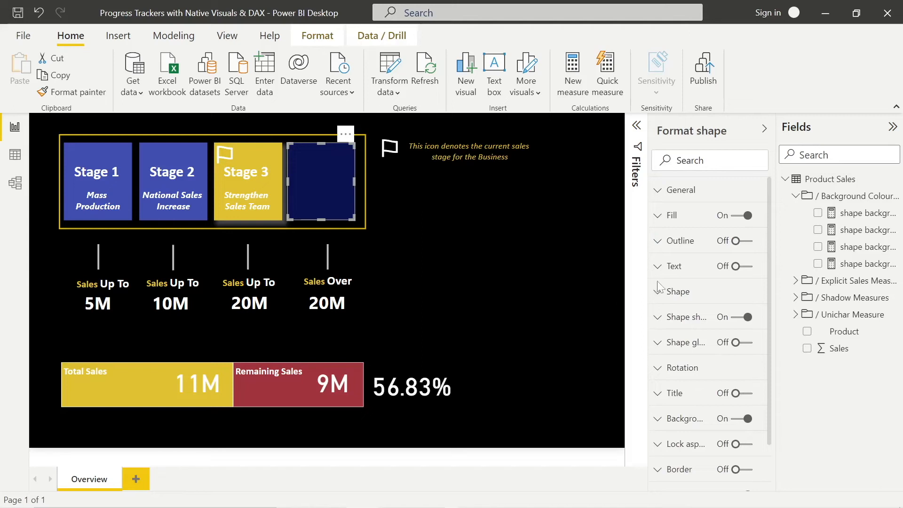
left_click(679, 284)
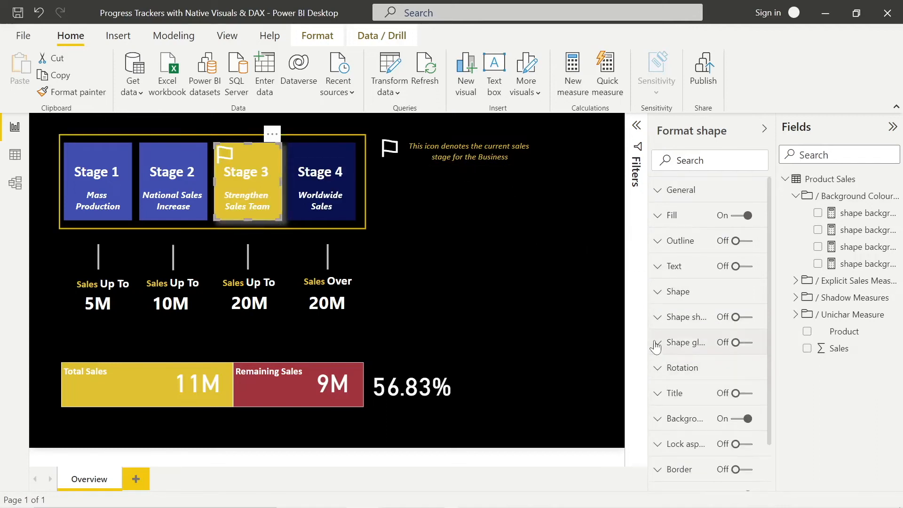
scroll("down", 3)
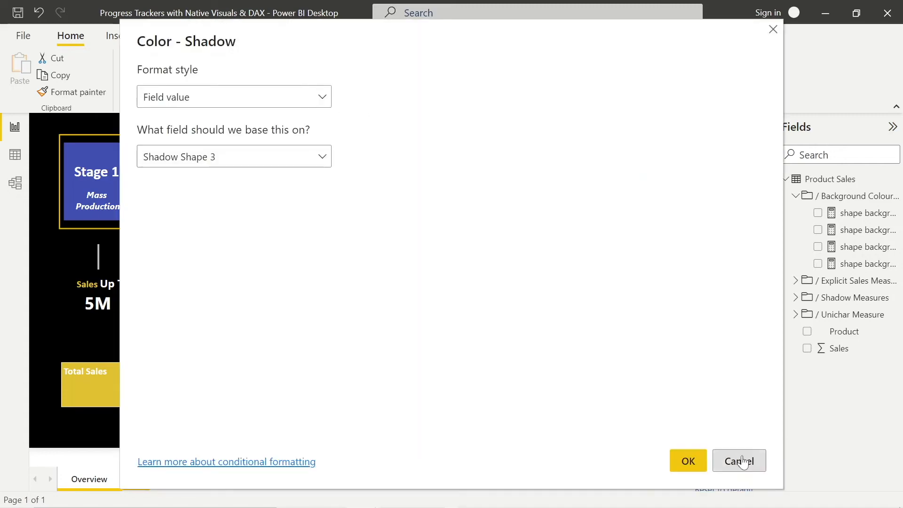
left_click(739, 461)
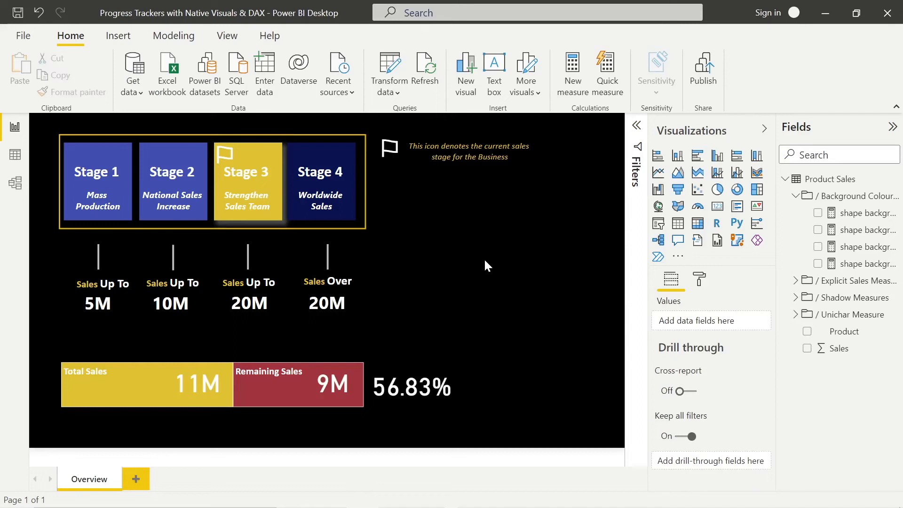
Step: Collapse Background Colour, browse the four Shadow Measures, and expand Explicit Sales Measures
left_click(796, 195)
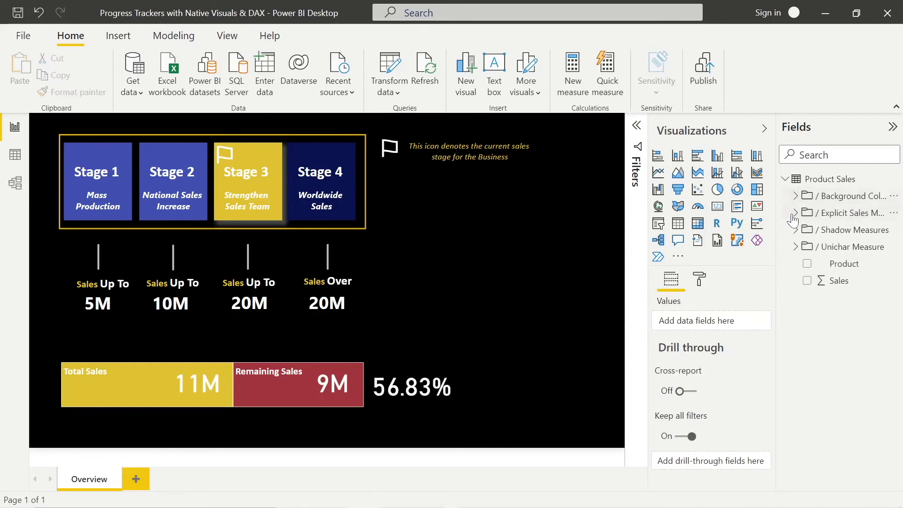
left_click(797, 229)
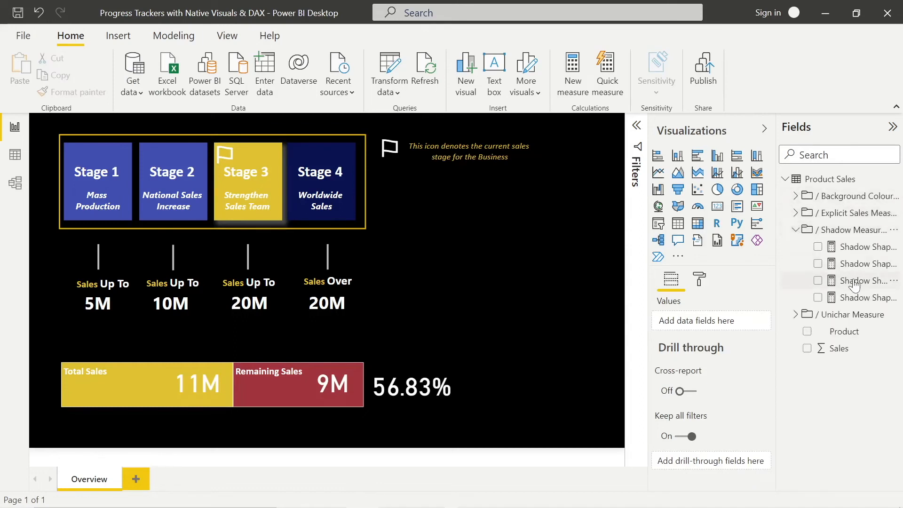
left_click(862, 280)
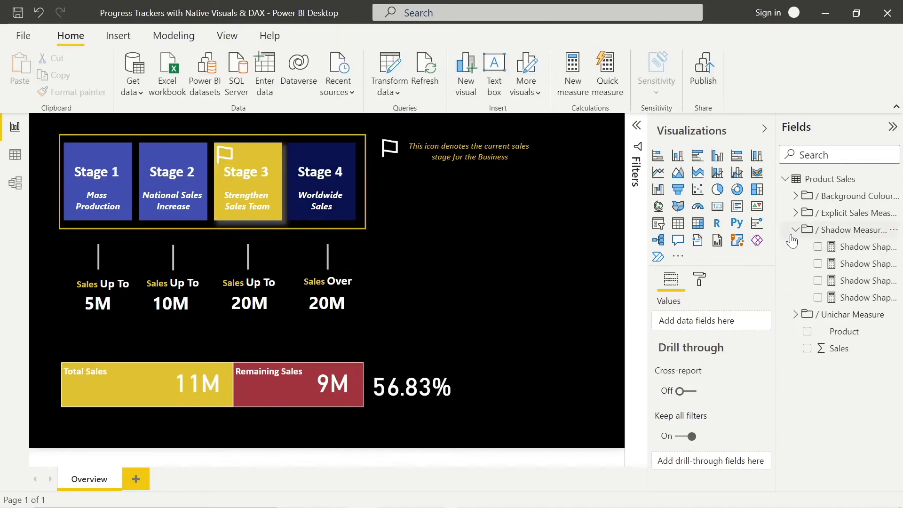
left_click(795, 230)
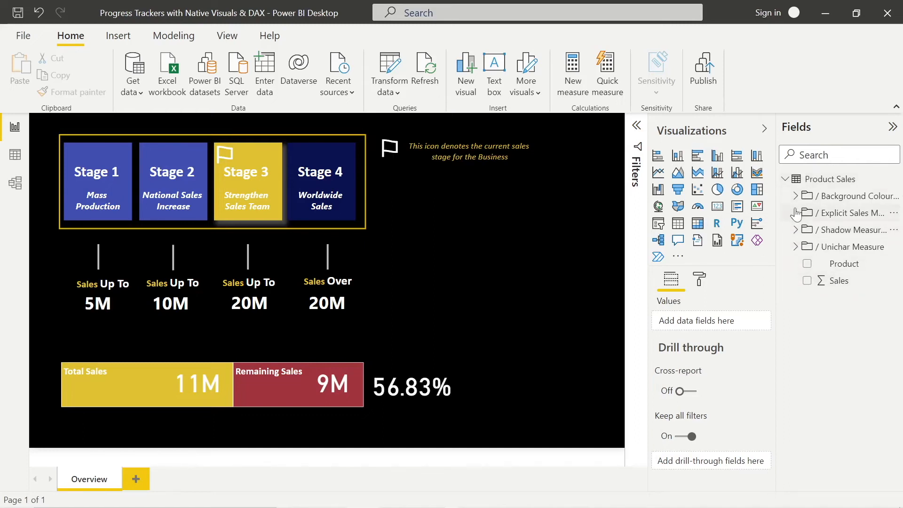
left_click(796, 213)
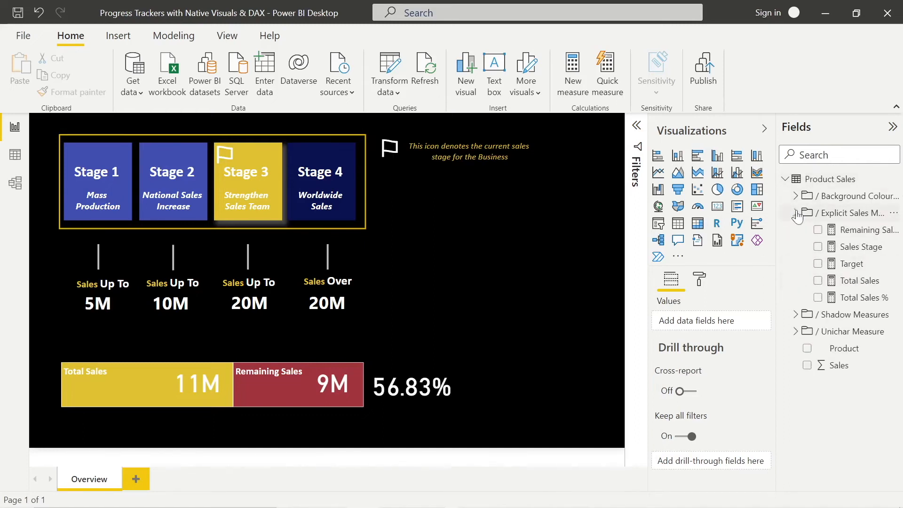
mouse_move(860, 280)
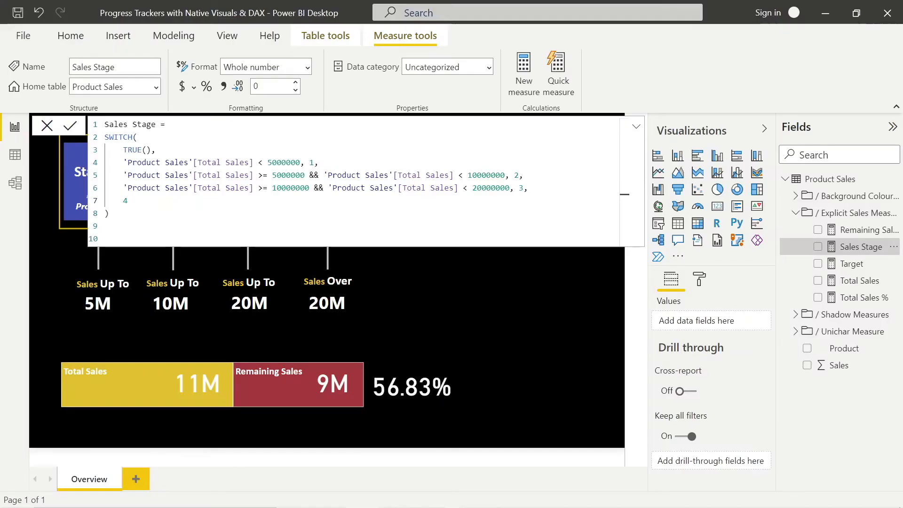
Step: Dismiss the Sales Stage formula view by clicking the report canvas
left_click(71, 126)
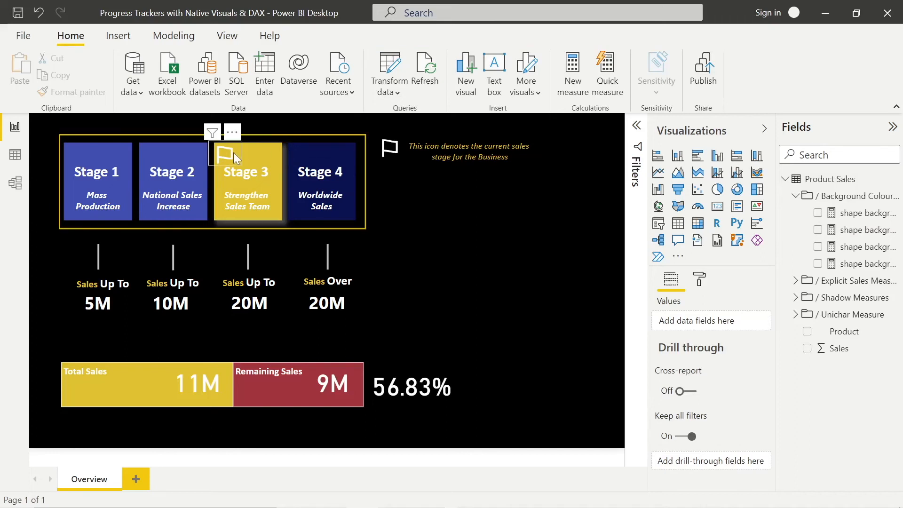
left_click(227, 156)
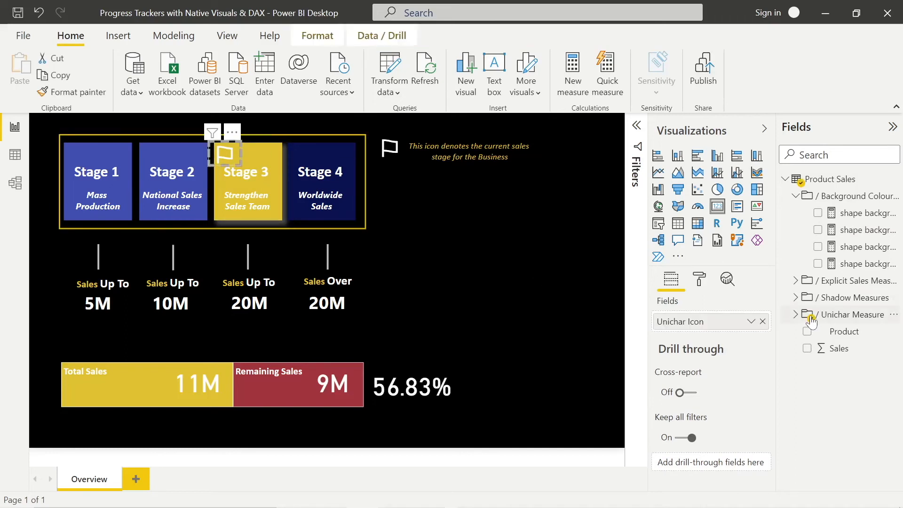
left_click(811, 331)
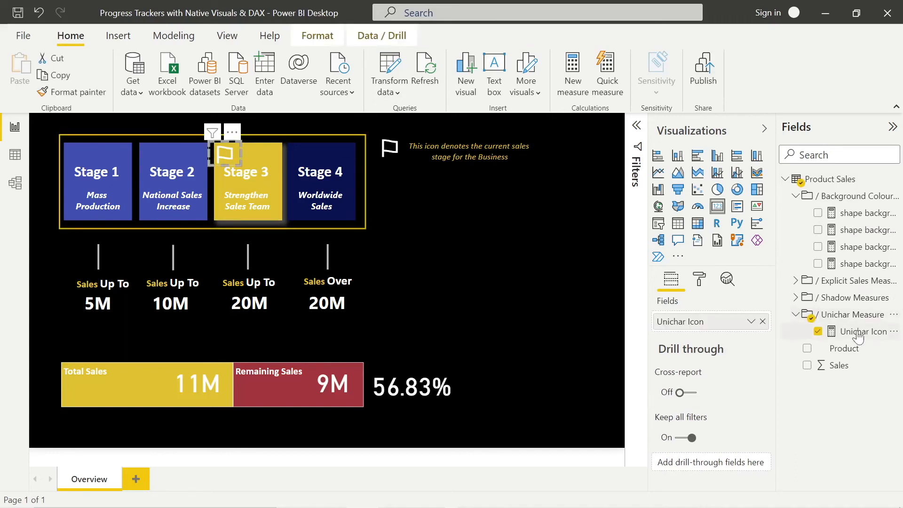
left_click(864, 331)
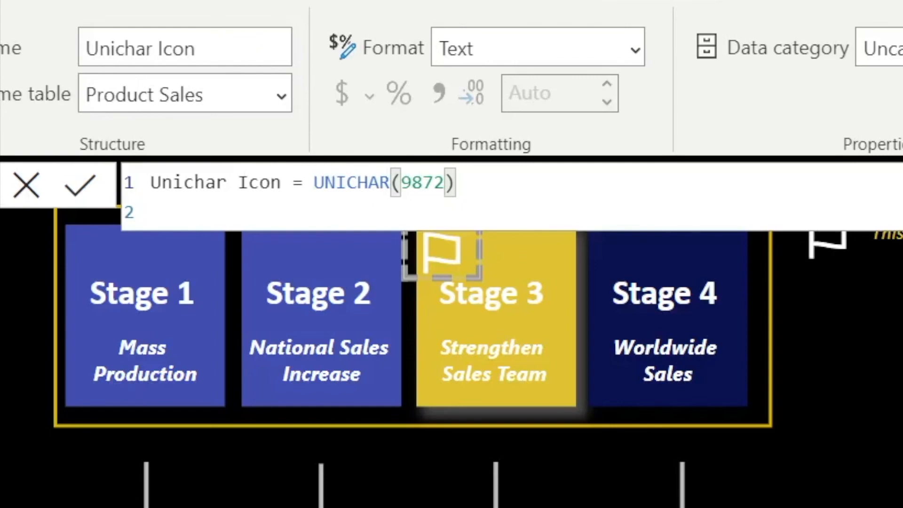
left_click(79, 185)
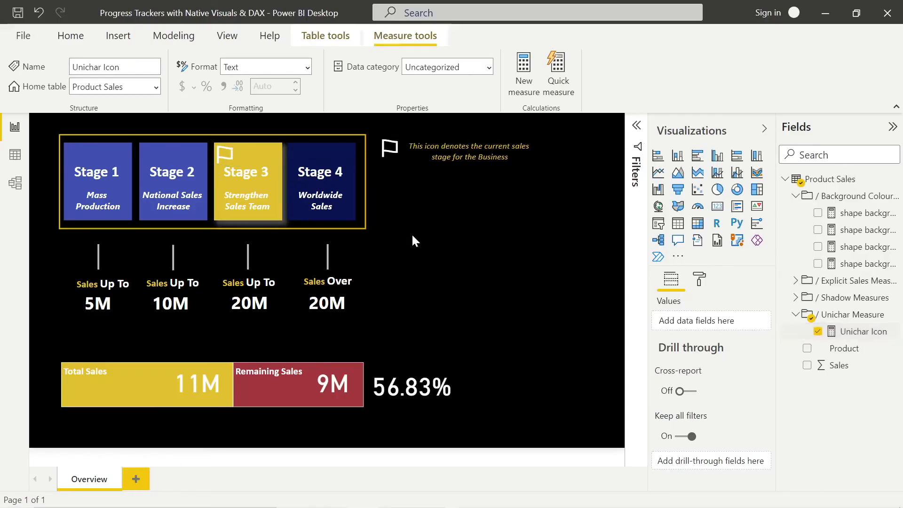
left_click(70, 36)
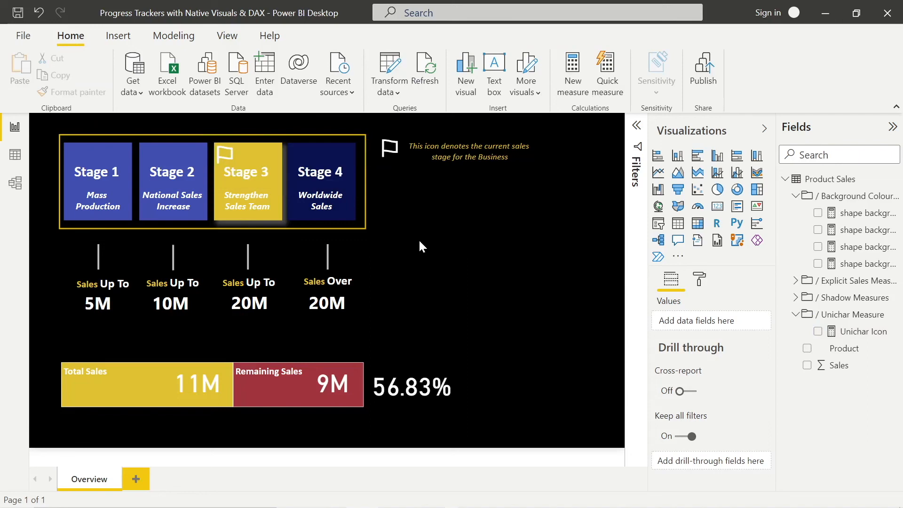
mouse_move(484, 283)
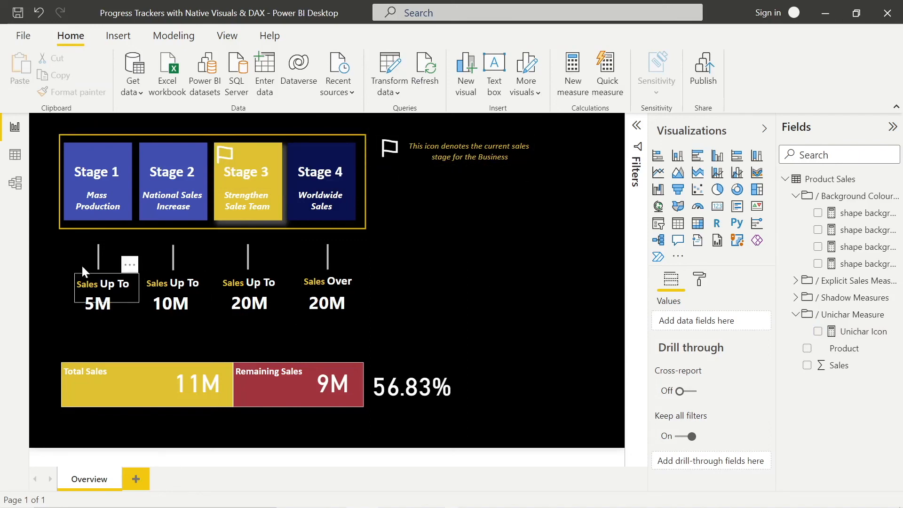
left_click(246, 182)
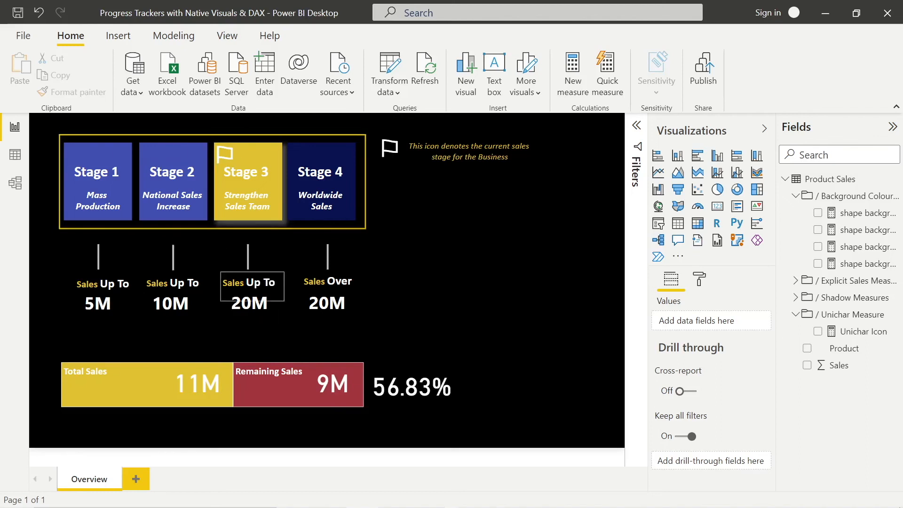
left_click(444, 254)
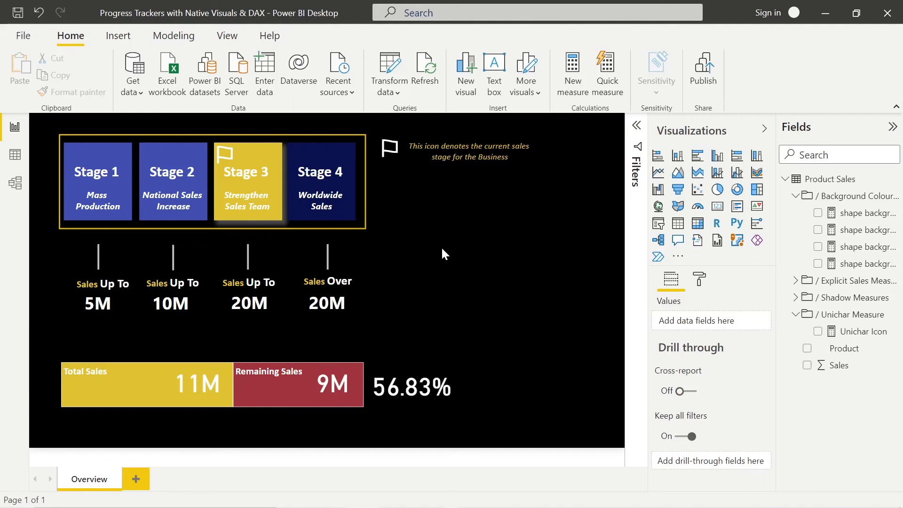
mouse_move(464, 276)
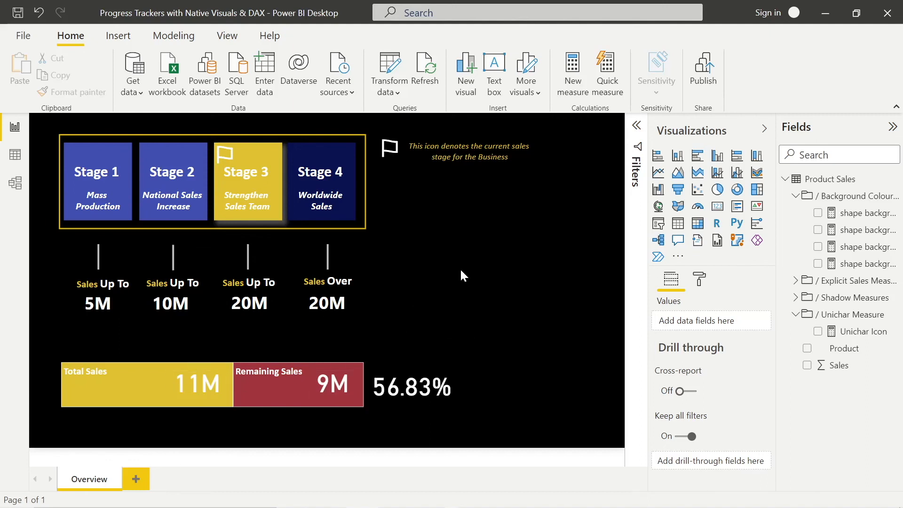